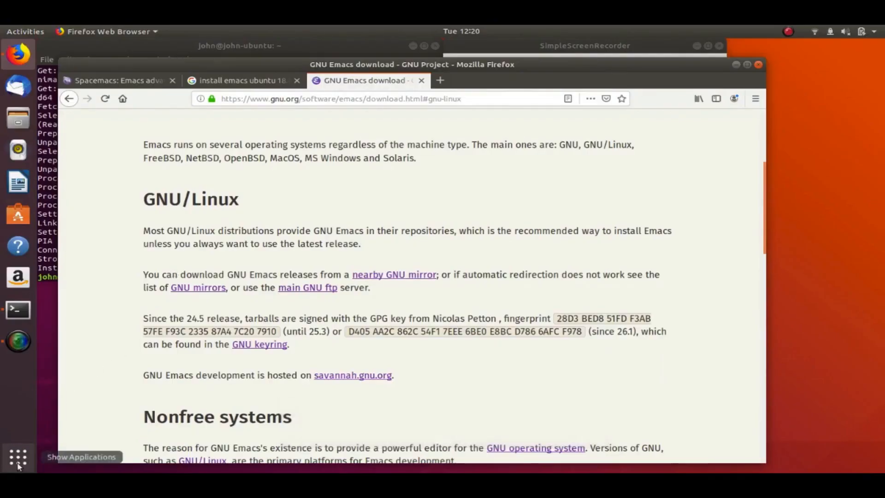
Step: Find GNU Emacs 25 (GUI) in Ubuntu Software, install it and authenticate
left_click(18, 457)
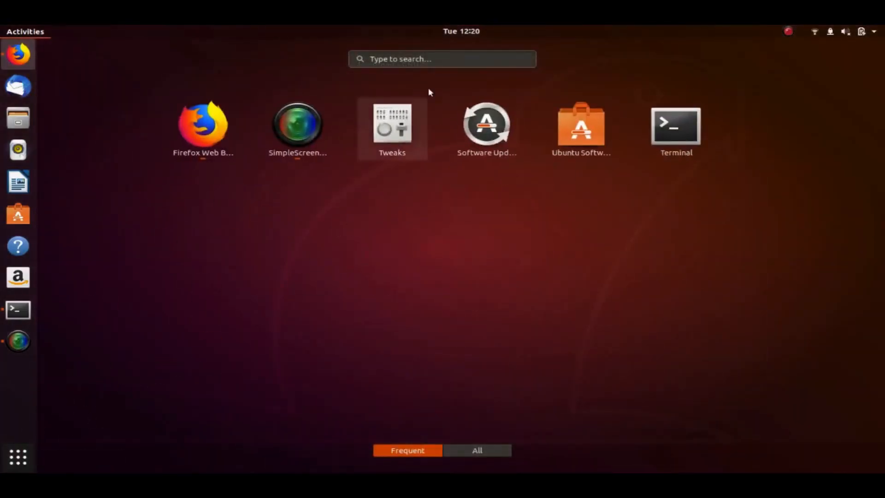
type("emad")
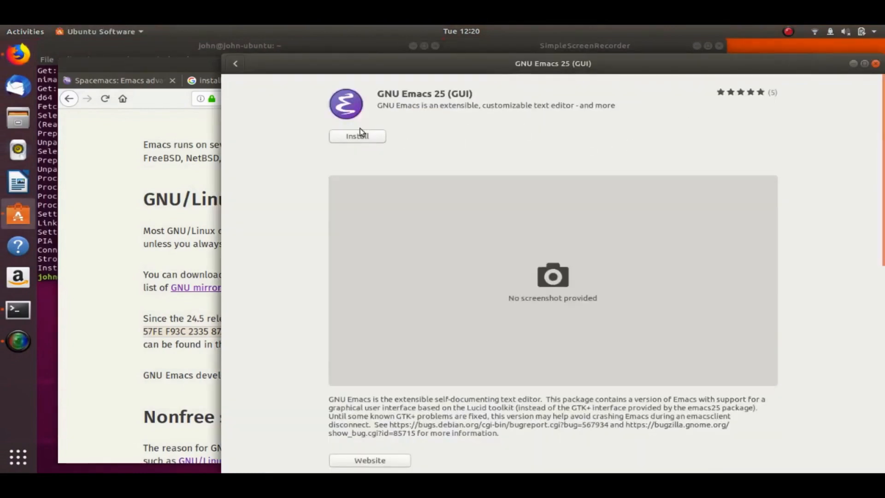
left_click(357, 136)
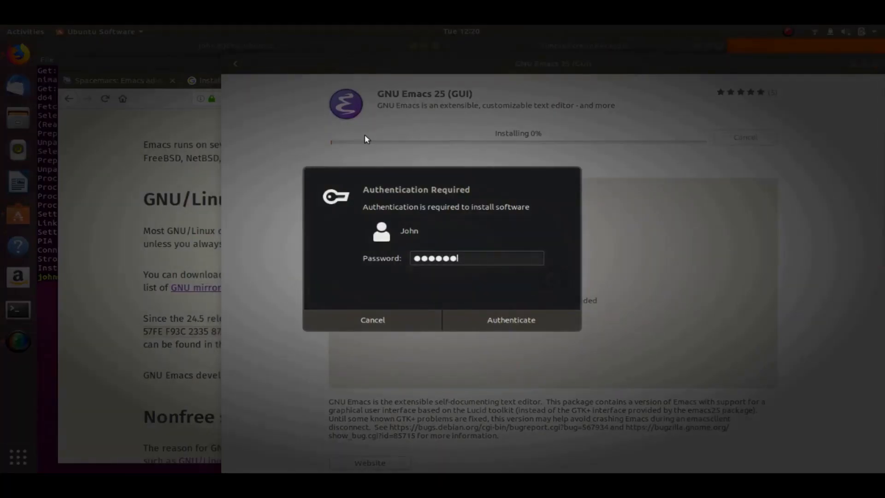
left_click(510, 320)
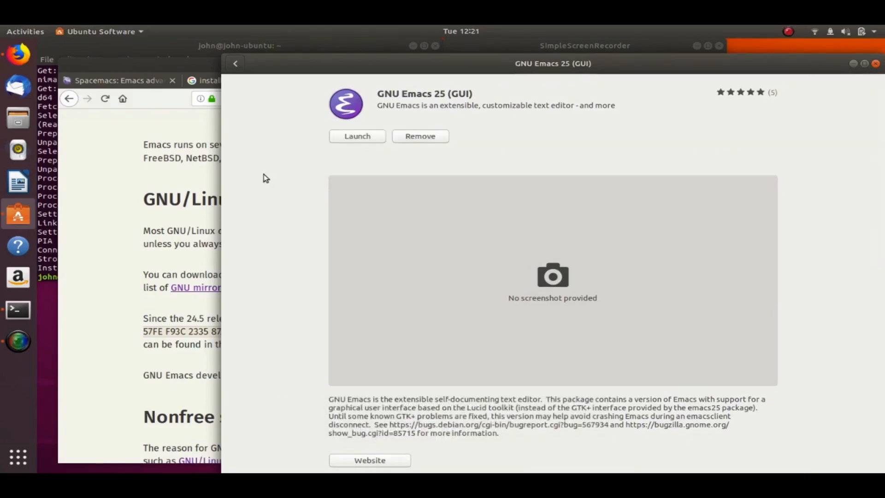
mouse_move(297, 156)
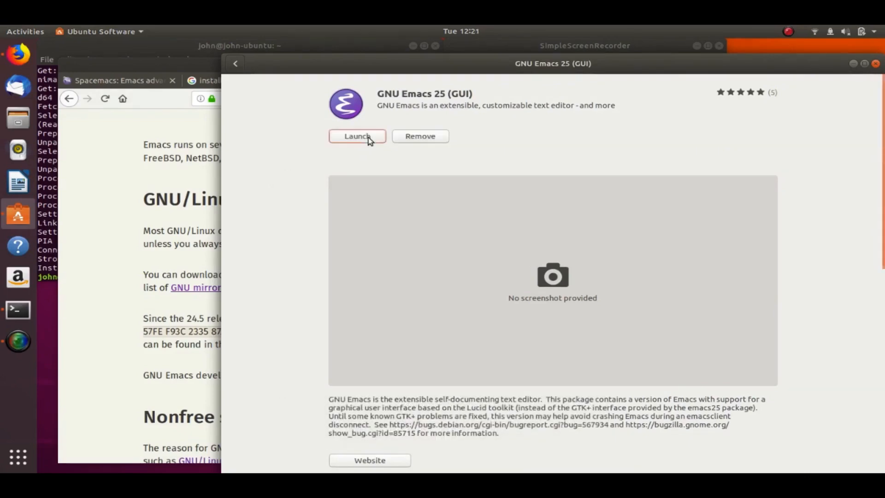
left_click(357, 136)
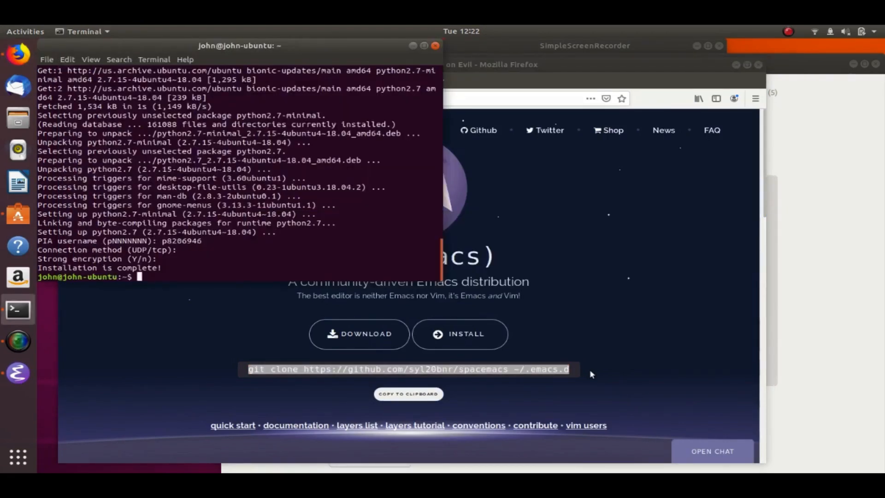
type("git clone https://github.com/syl20bnr/spacemacs ~/.emacs.d")
type("ls -a .emacs.d/")
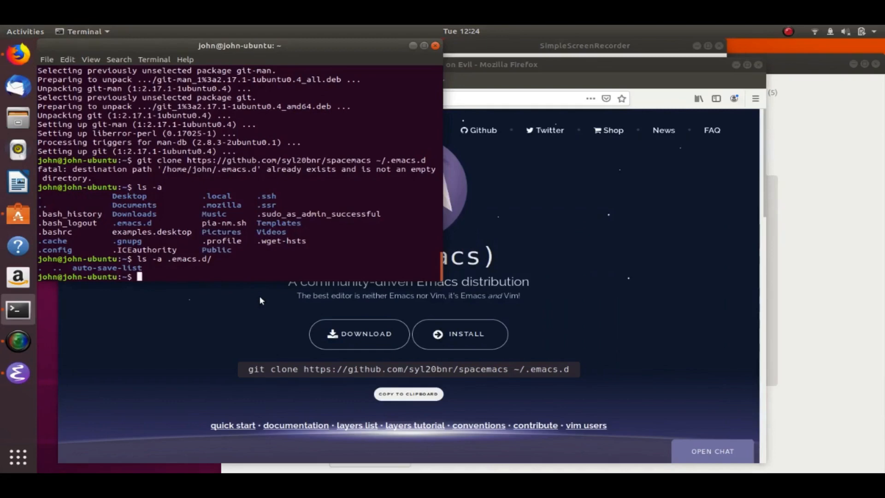
Step: Delete the existing .emacs.d/ folder with rm -rf
type("rm -rf")
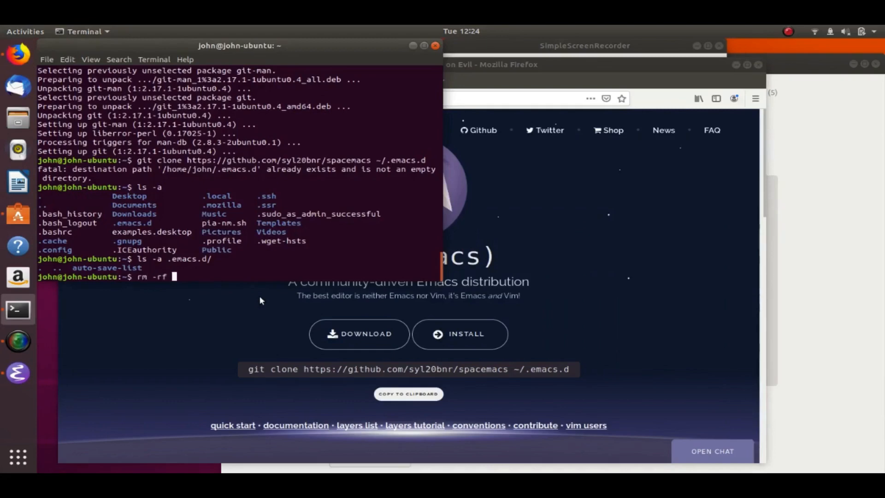
type(".")
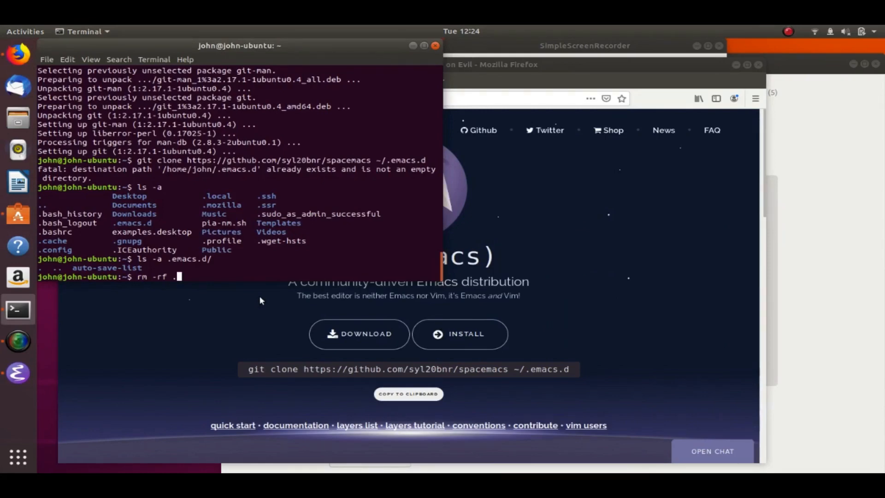
type("emacs.d/")
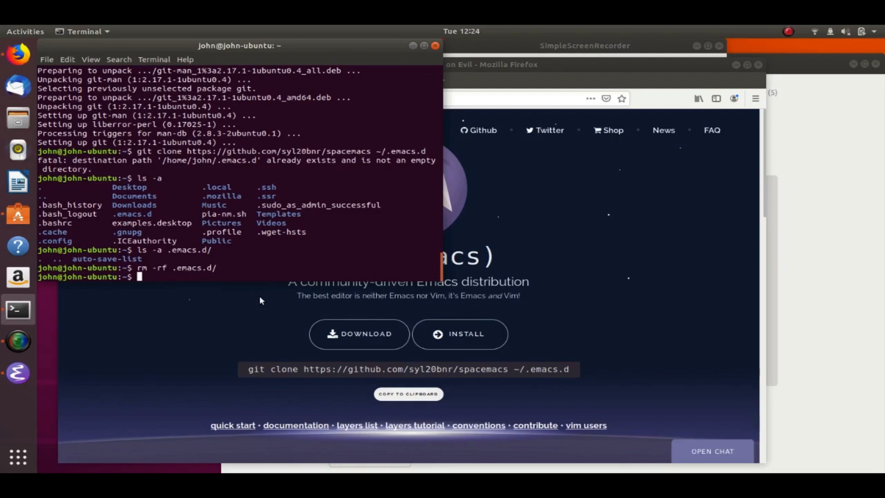
type("git clone https://github.com/syl20bnr/spacemacs ~/.emacs.d")
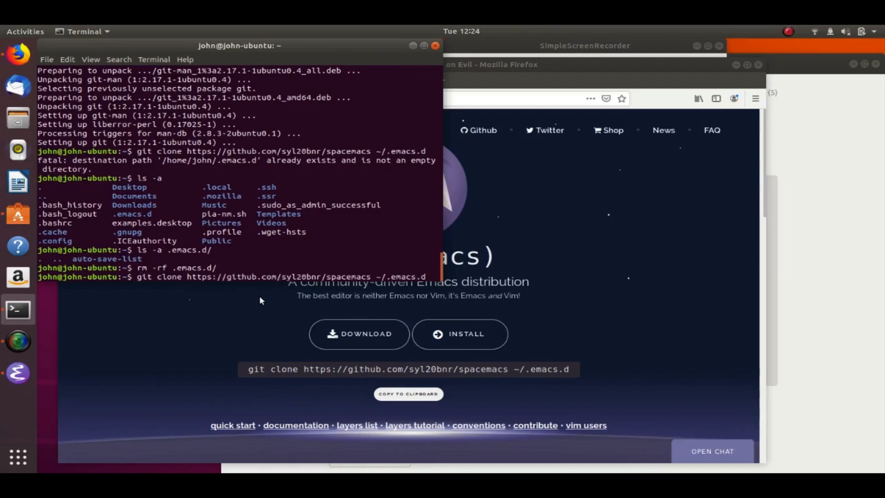
key("Return")
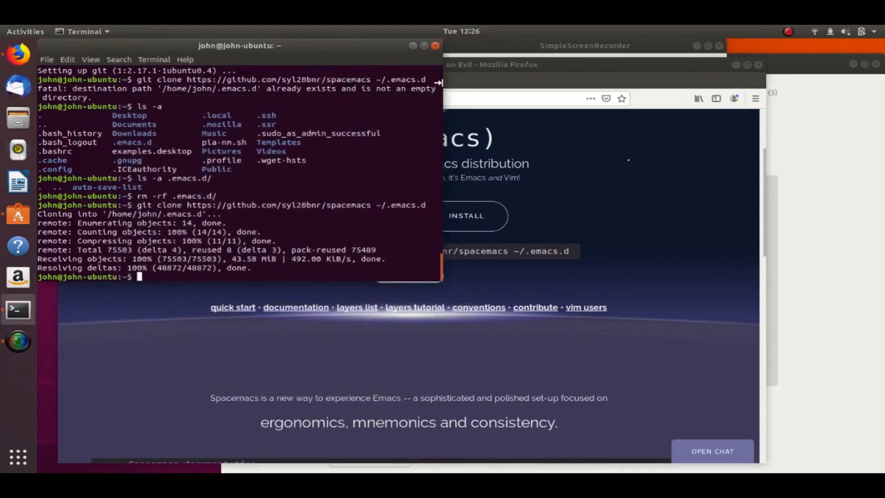
type("ema")
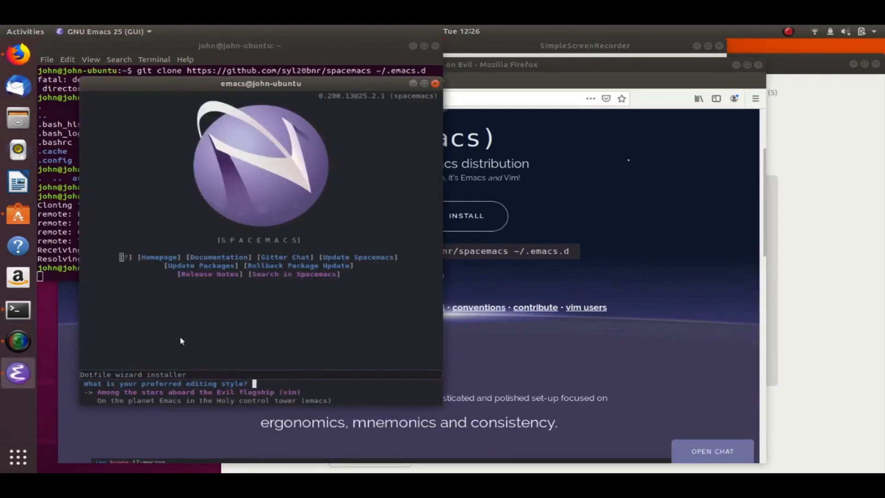
mouse_move(254, 340)
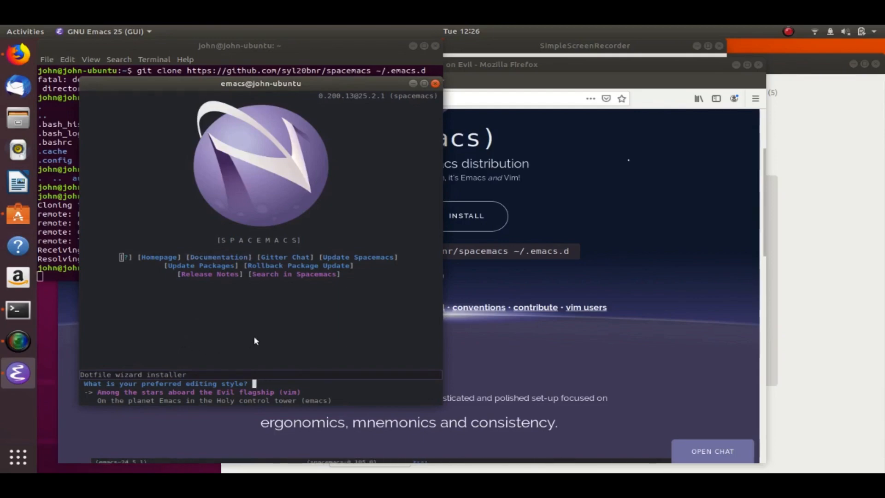
mouse_move(330, 319)
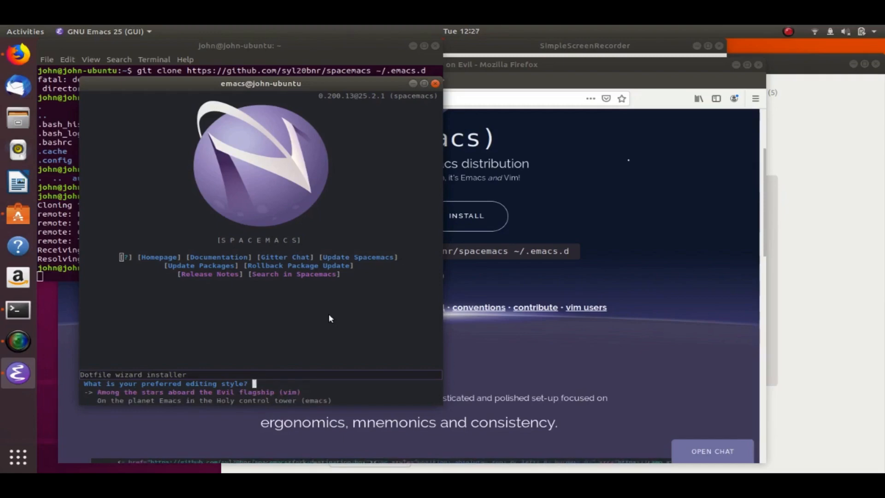
Step: Pick vim editing style and the standard distribution in the Spacemacs dotfile wizard
key("Return")
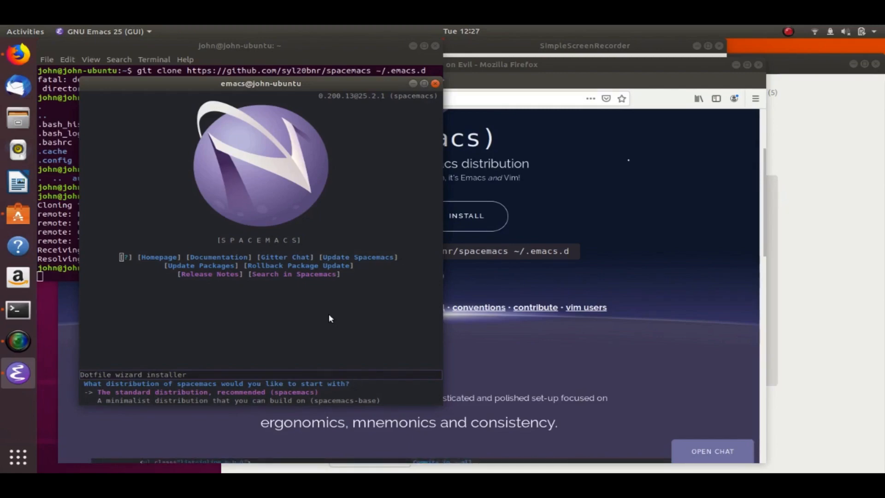
key("Return")
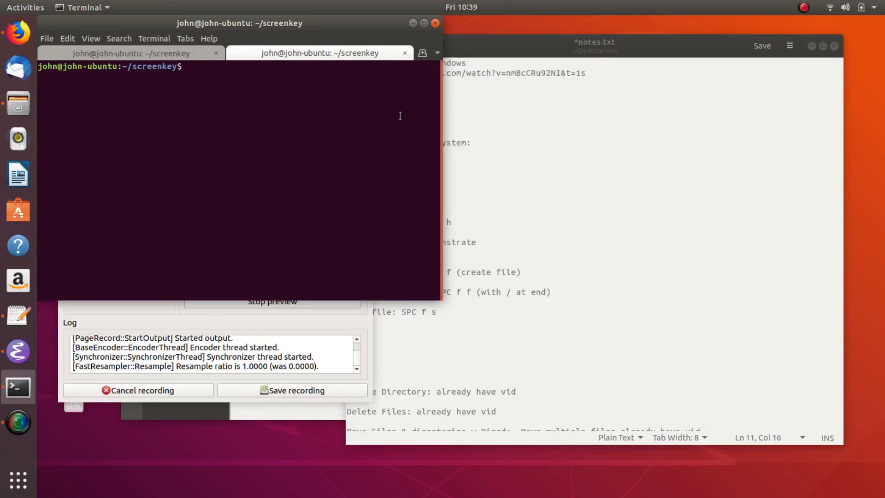
Step: Run emacs from Terminal to open the Spacemacs home buffer
type("emac")
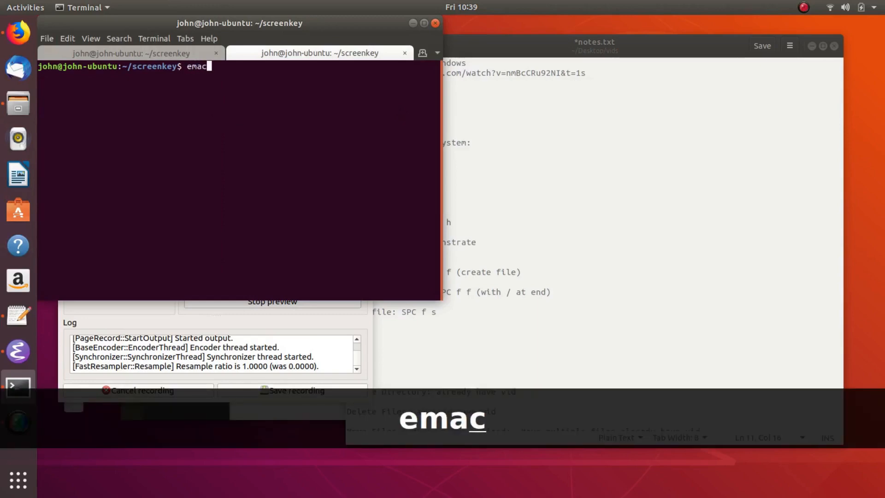
type("s")
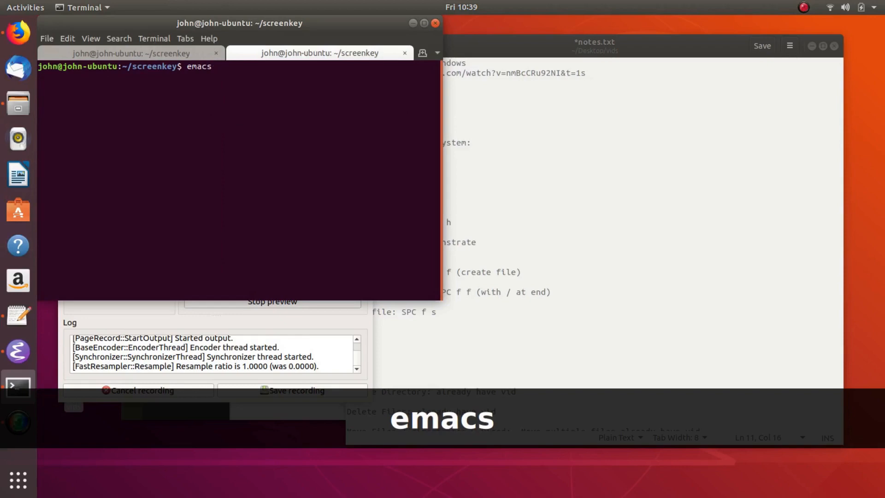
key("Return")
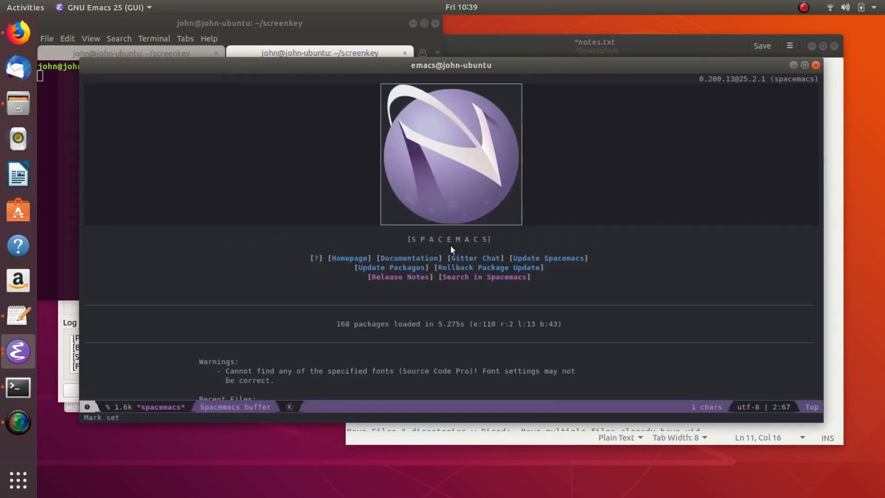
mouse_move(288, 209)
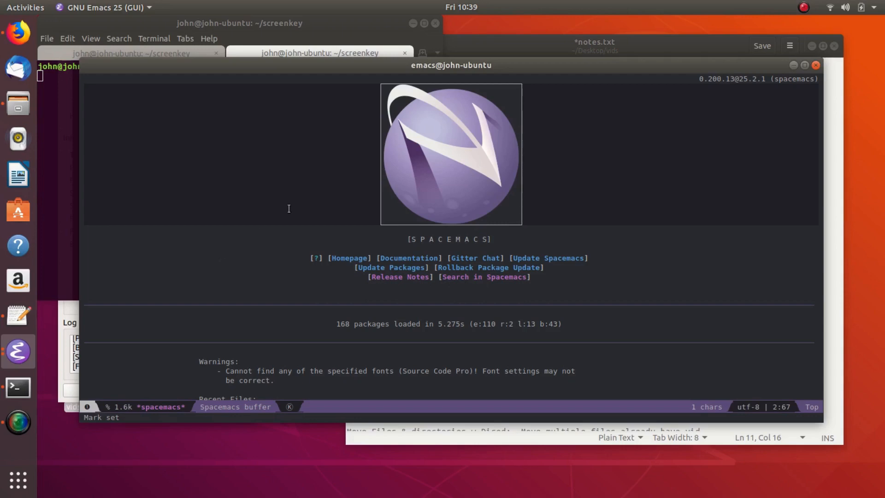
mouse_move(297, 173)
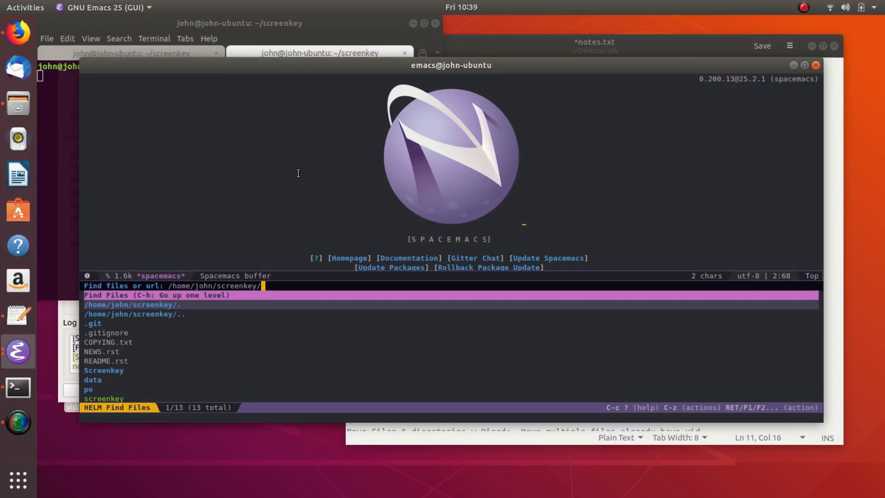
Step: Move Helm Find Files from ~/screenkey up to the home folder through the .. entry
key("ctrl+j")
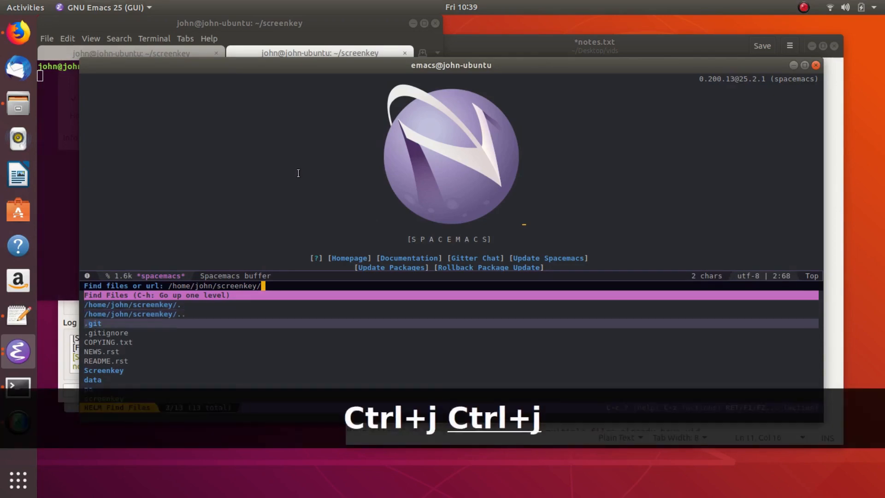
key("ctrl+j")
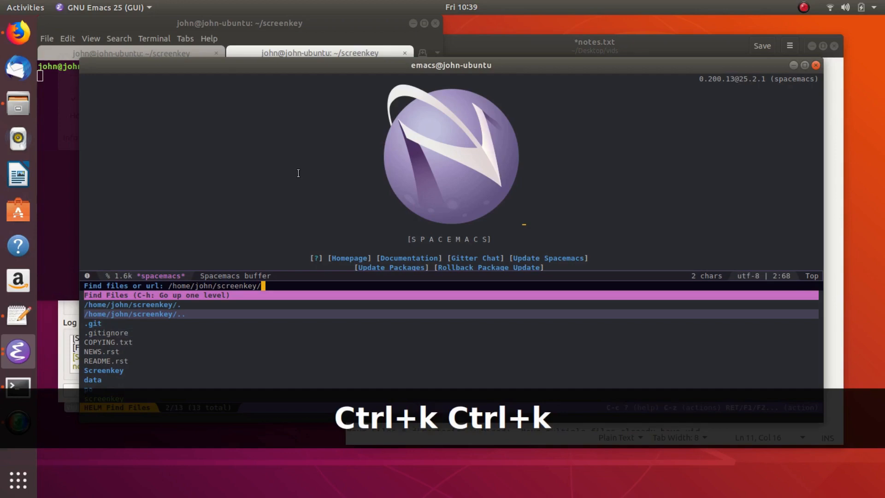
key("ctrl+k")
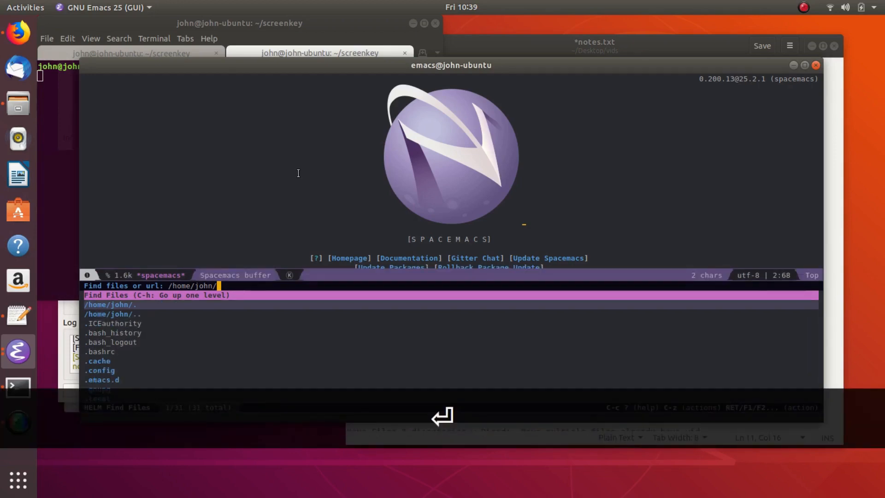
key("ctrl+j")
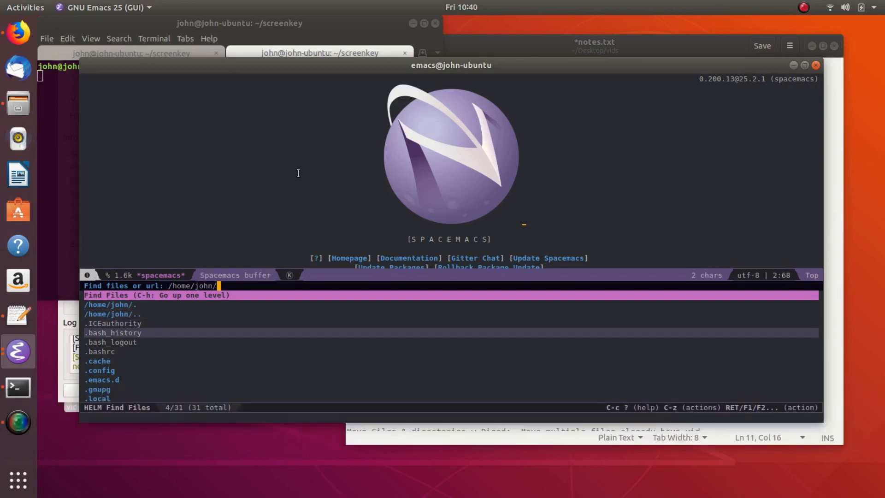
key("ctrl+h")
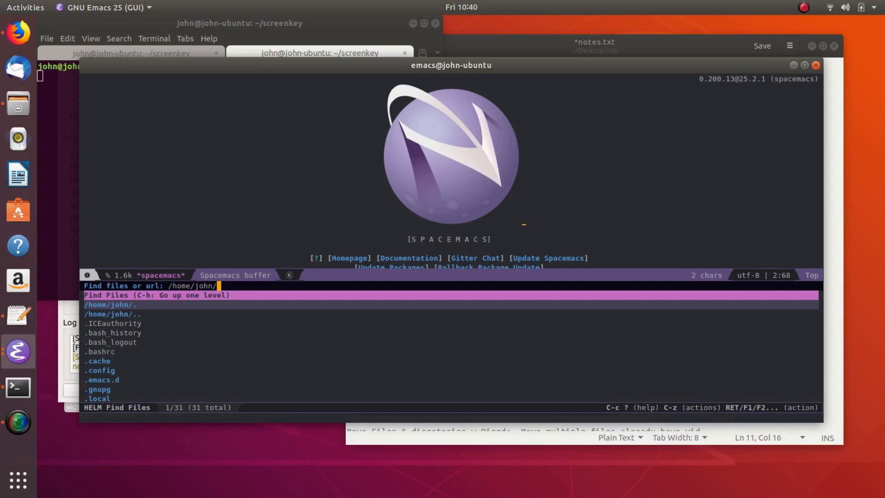
Step: Remove the mistyped 'nu' from the path and enter ~/Desktop/
type("nu")
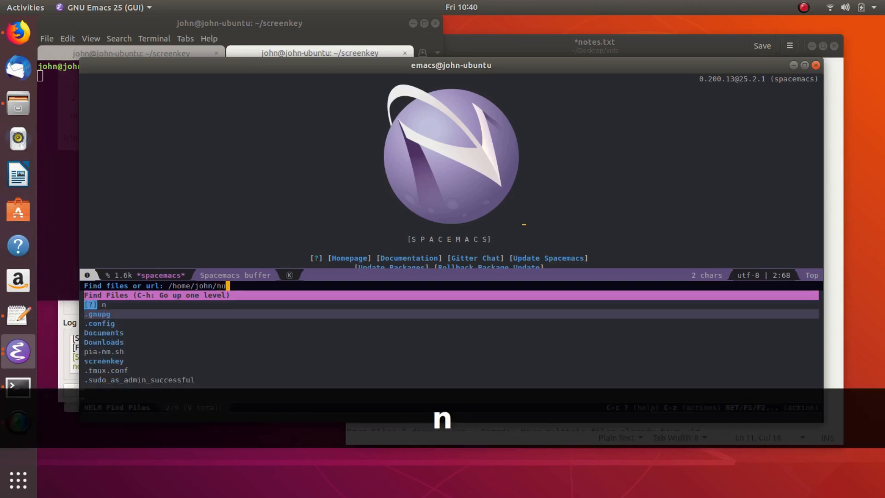
type("u")
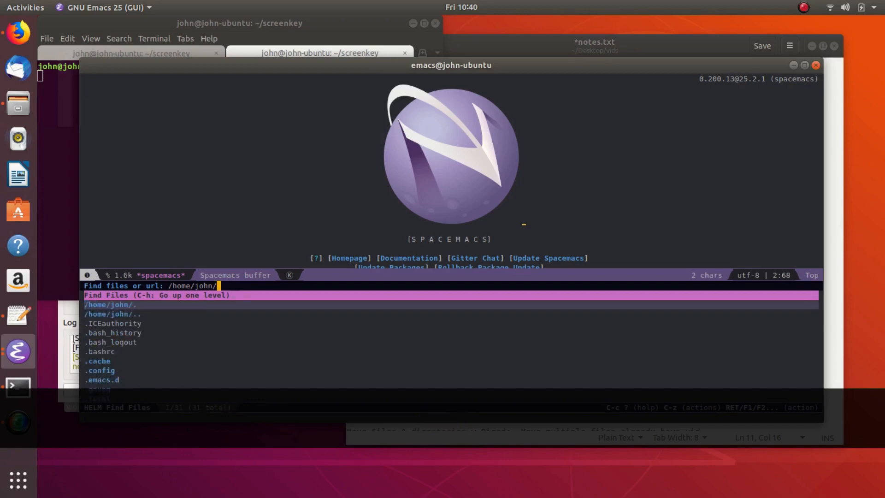
key("ctrl+j")
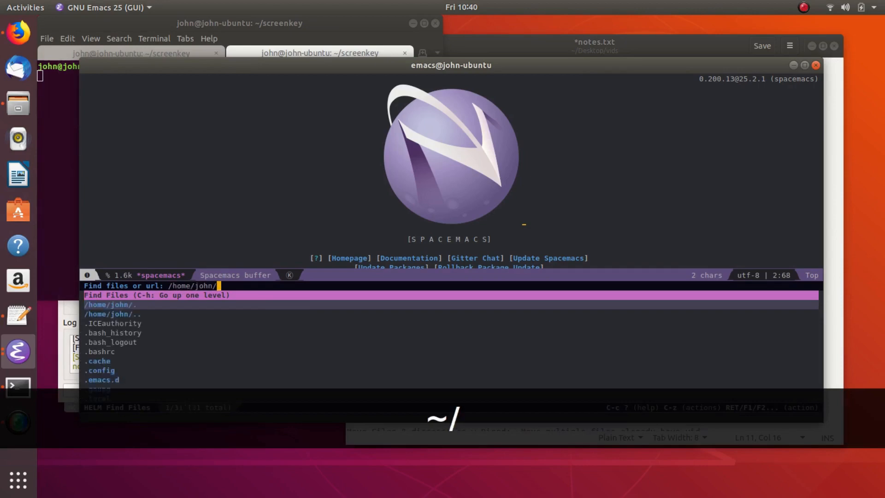
type("Desktop/")
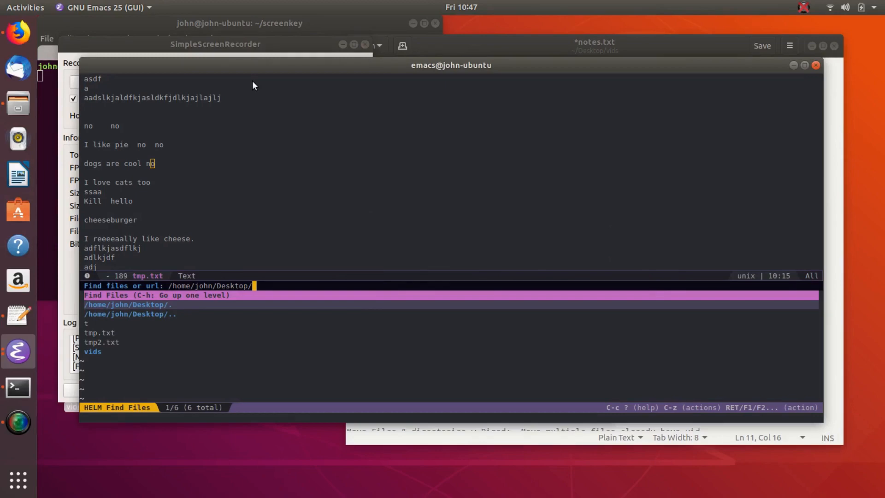
Step: Reopen the file finder on the Desktop and create dog.txt
key("ctrl+j")
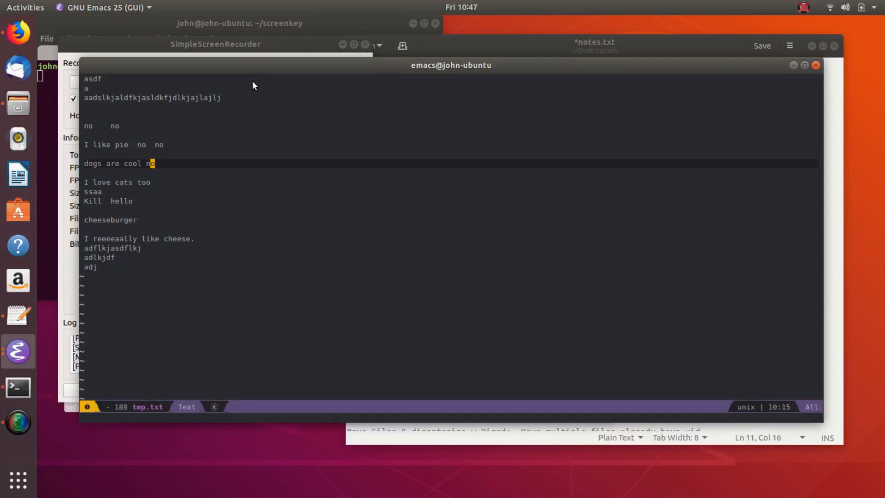
key("space")
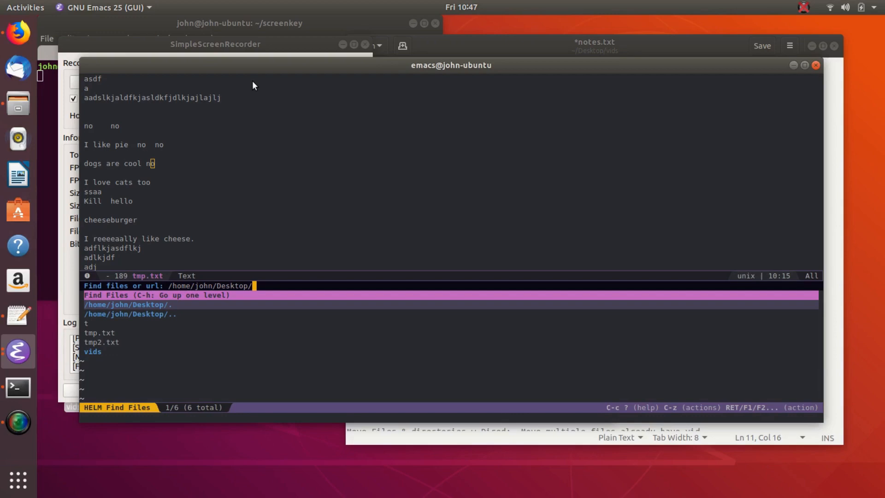
type("tm")
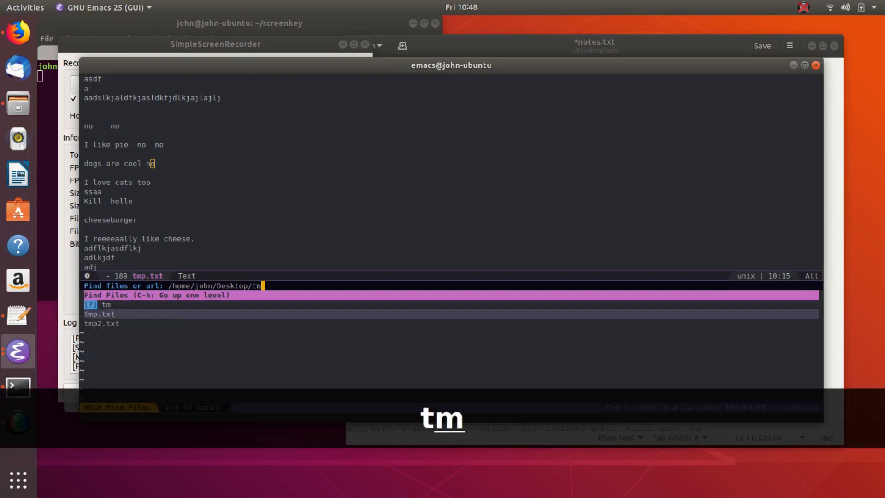
type("p")
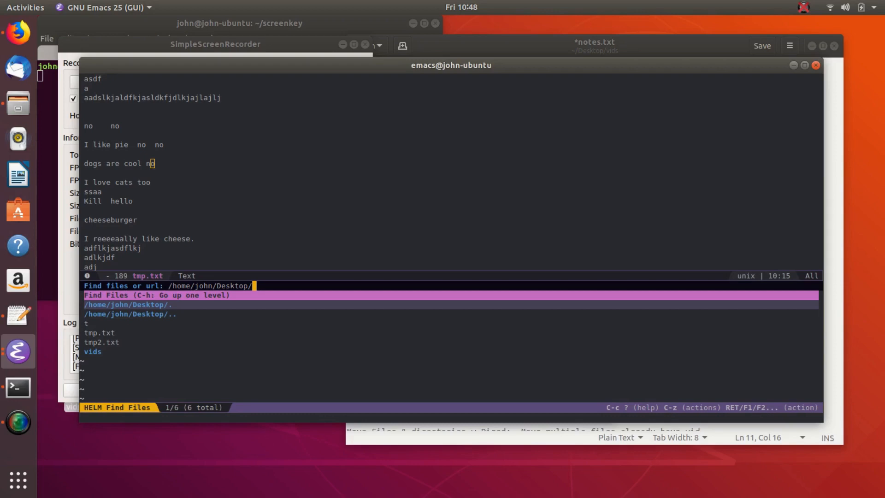
type("tm")
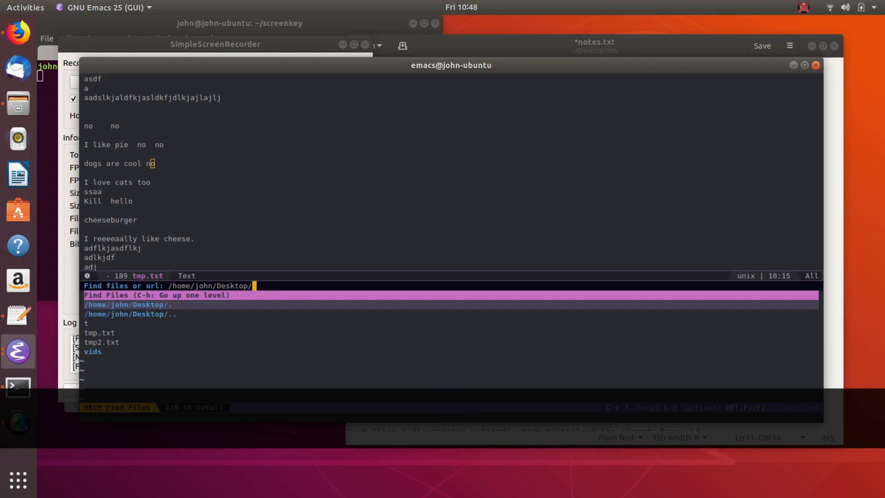
type("dog.txt")
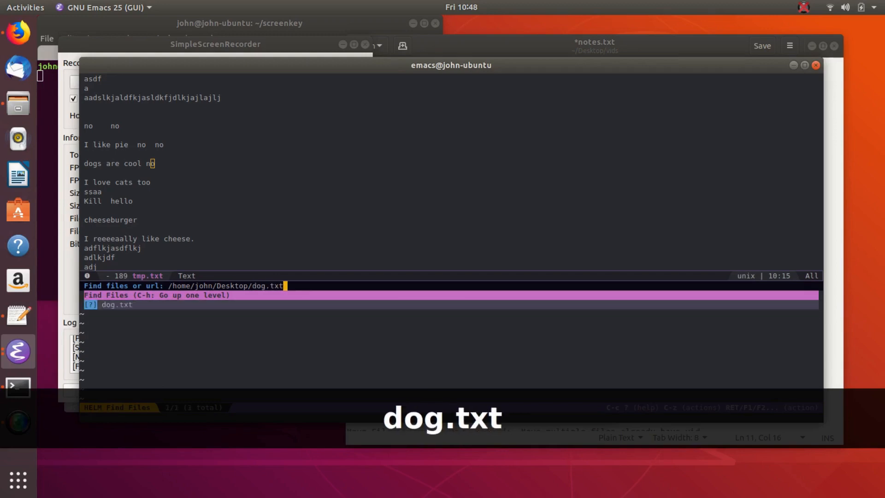
key("Return")
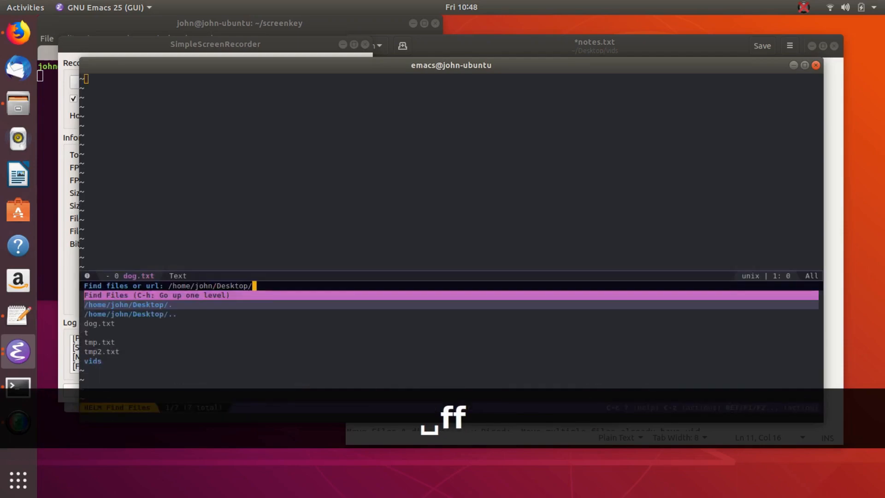
Step: Create a dog/ directory on the Desktop, confirming with y, and return to the listing
key("ctrl+j")
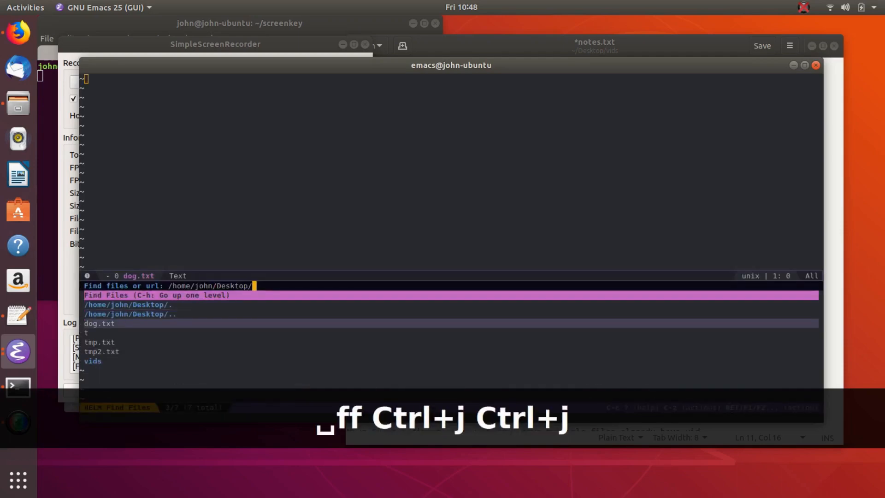
key("ctrl+j")
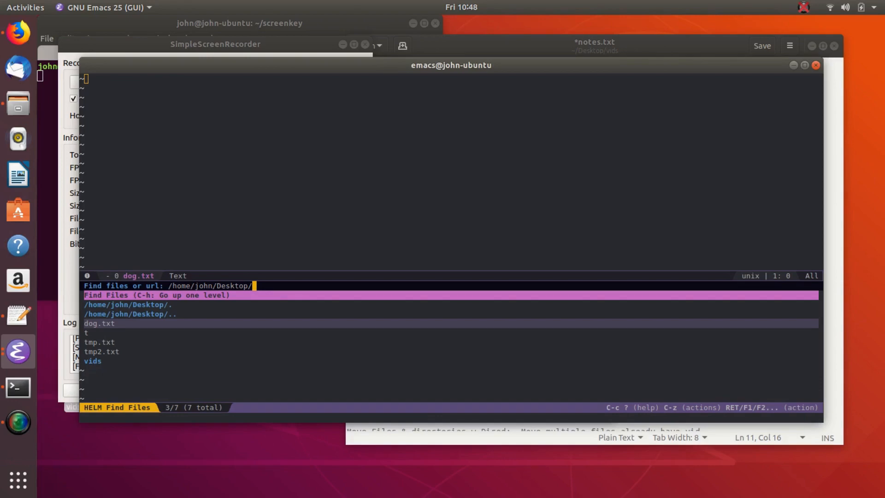
type("dog")
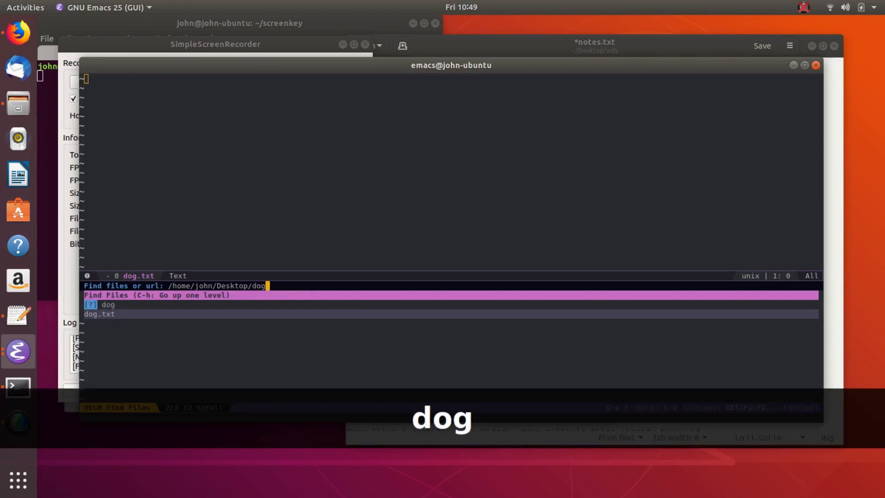
type("/Desktop/dog/'? (y or n")
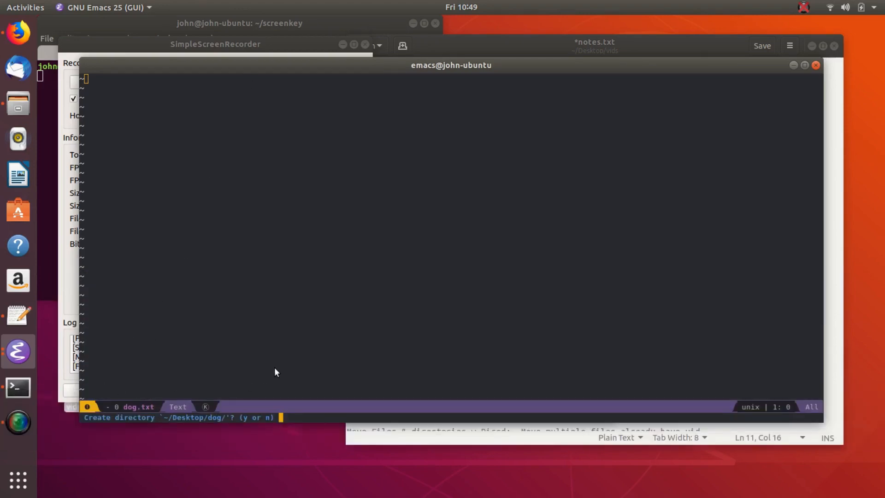
key("y")
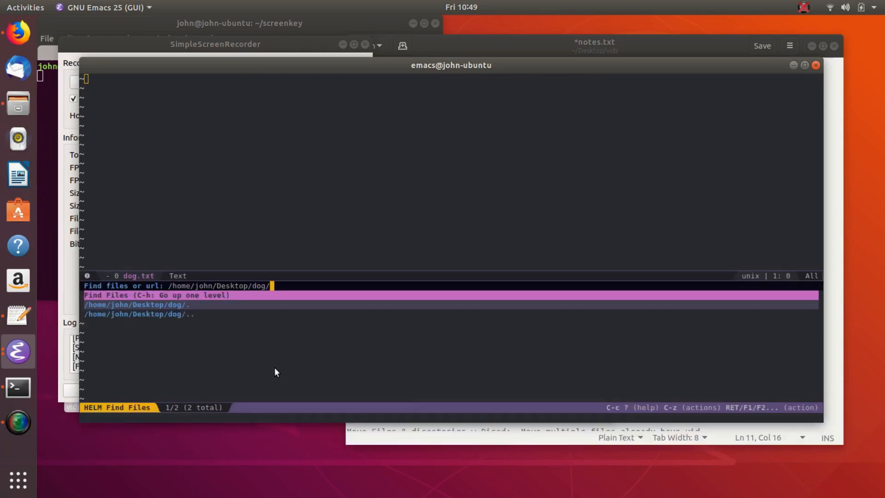
key("ctrl+j")
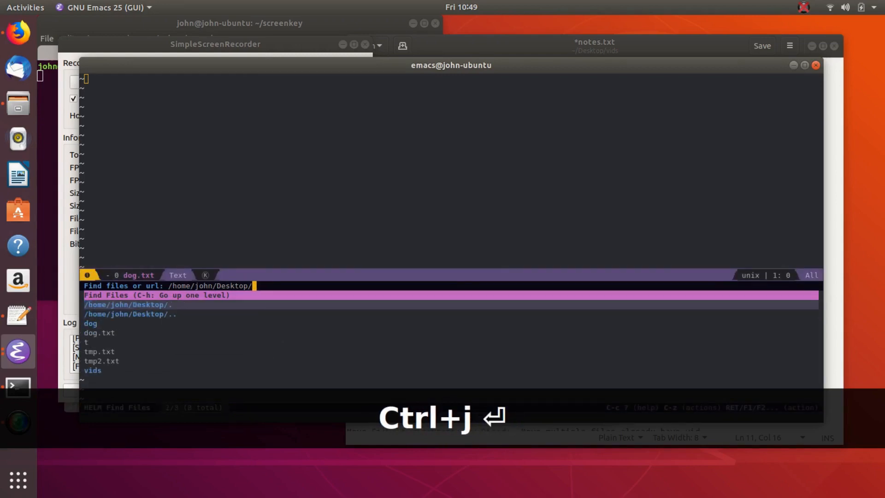
Step: Create a Desktop file named tm rather than opening tmp.txt, and save it
key("ctrl+j")
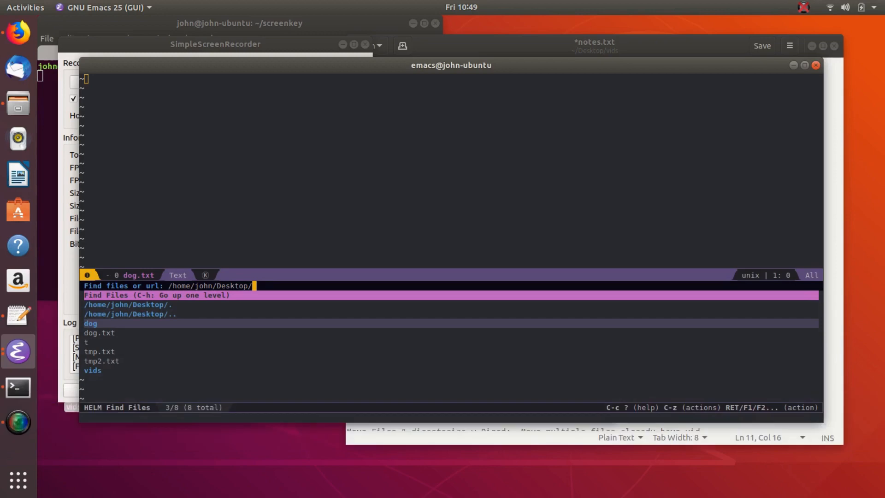
key("ctrl+j")
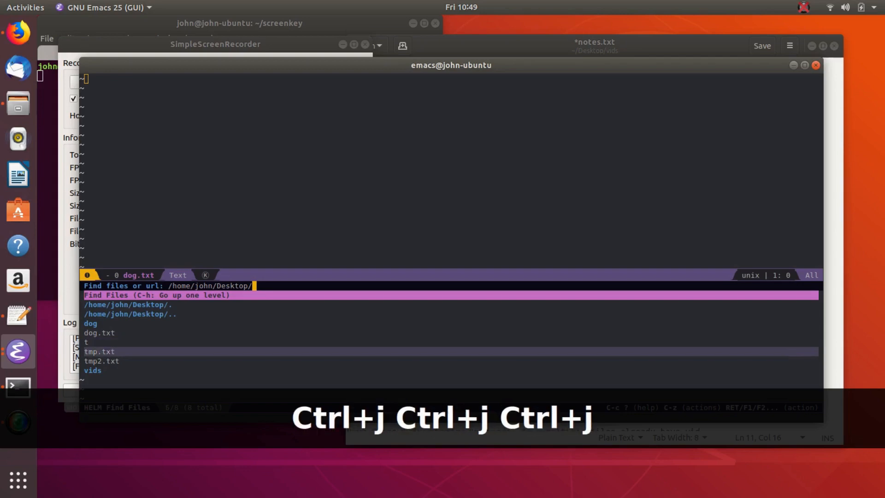
key("ctrl+j")
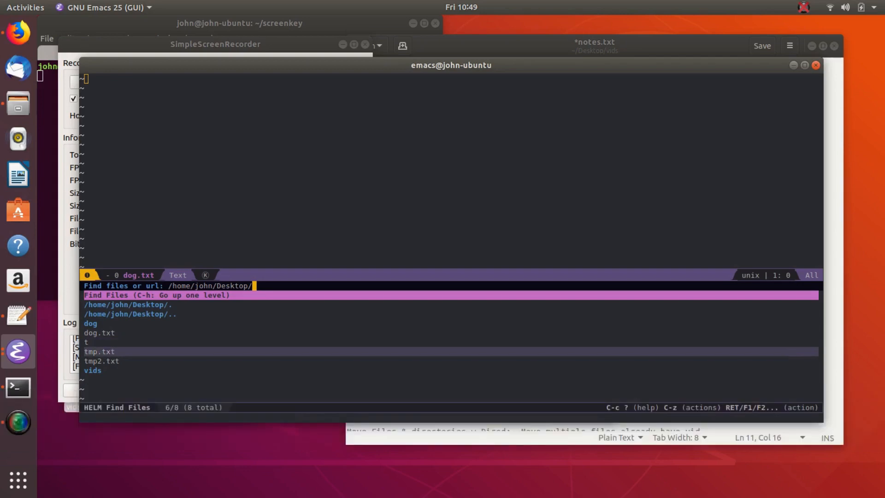
type("tm")
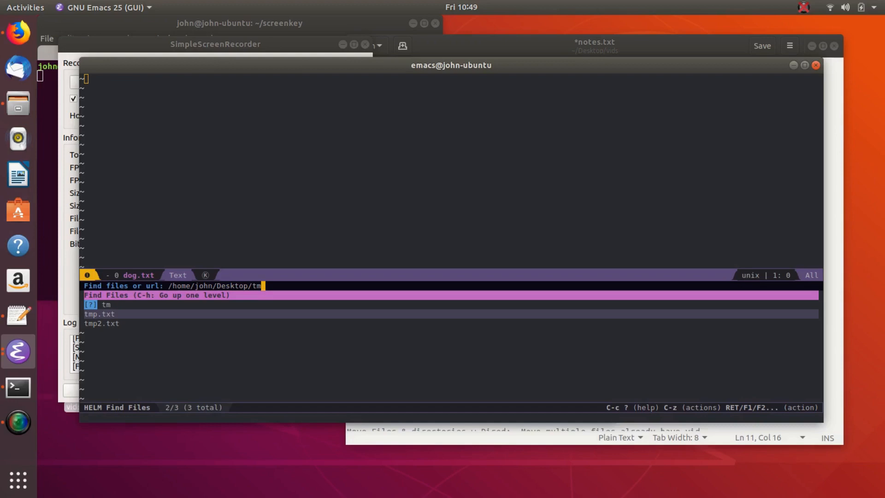
key("Up")
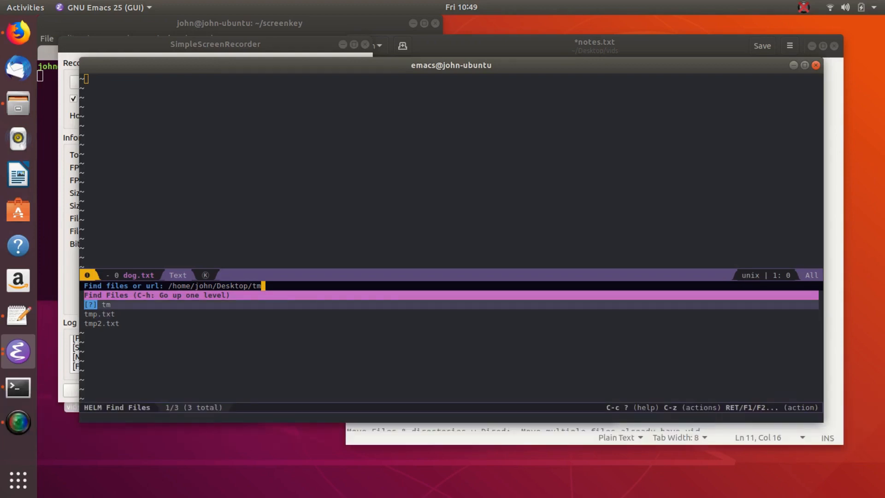
key("Down")
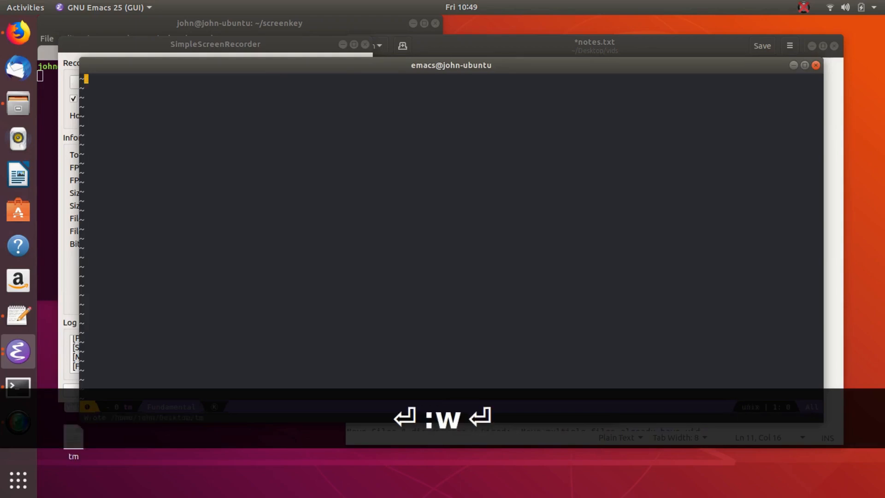
key("Return")
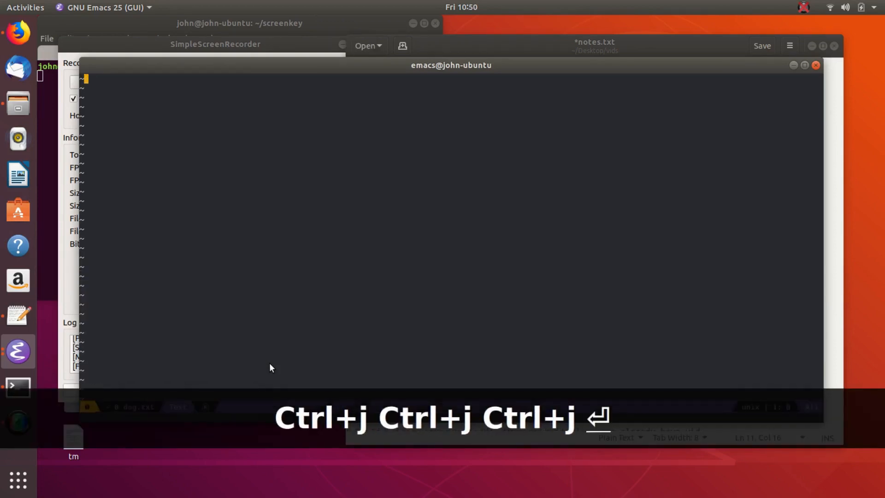
Step: Type the letters 'asdfljasflk' into dog.txt and save it with :w
type("asdfljas")
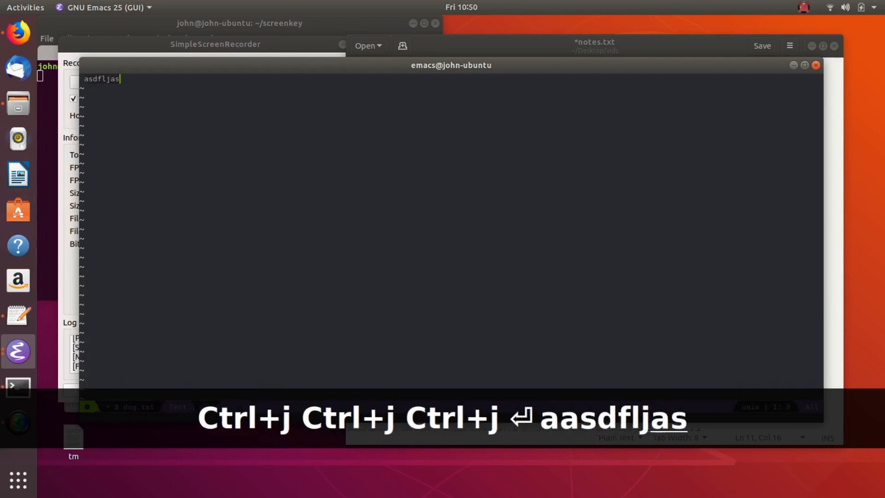
type("flk")
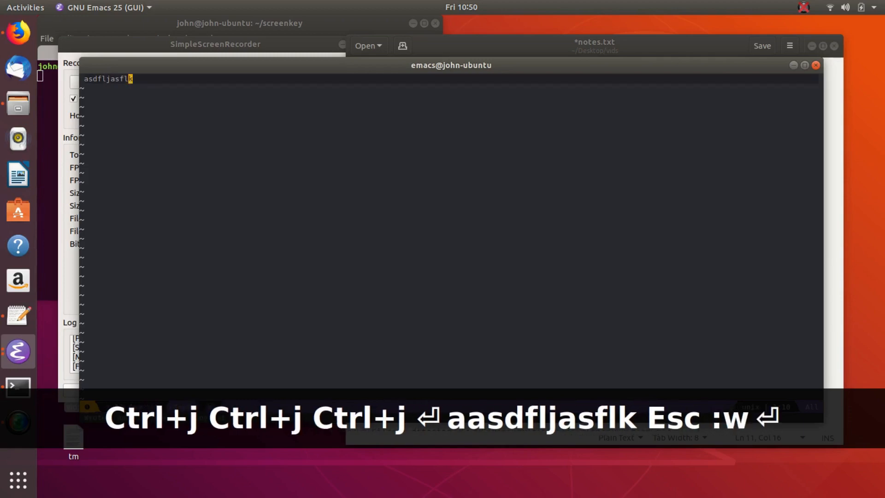
key("Return")
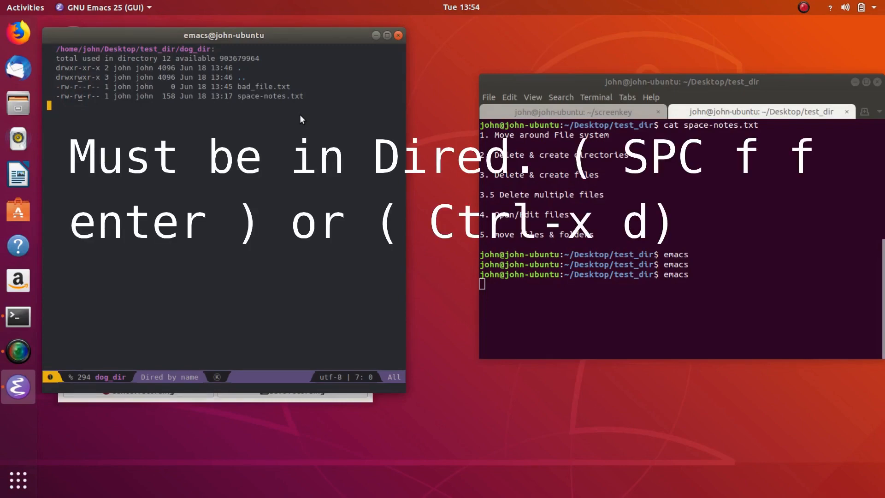
Step: Mark bad_file.txt and space-notes.txt, move them into test_dir, and view test_dir
key("k")
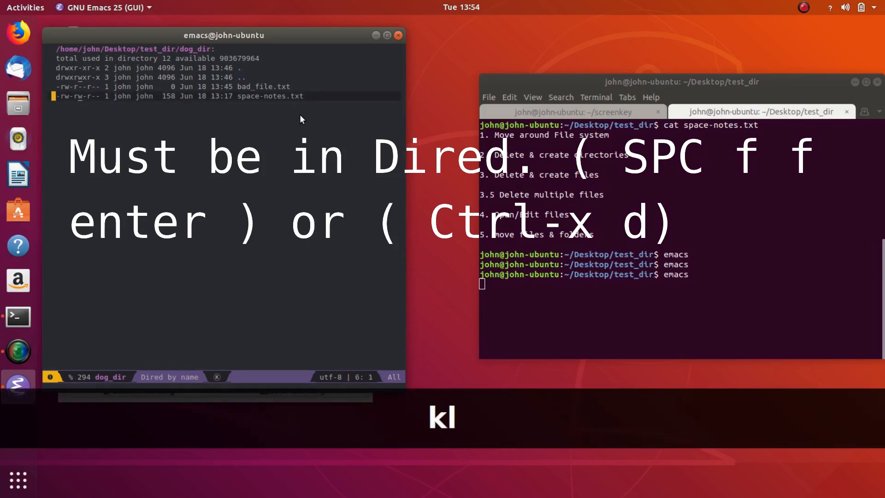
key("k")
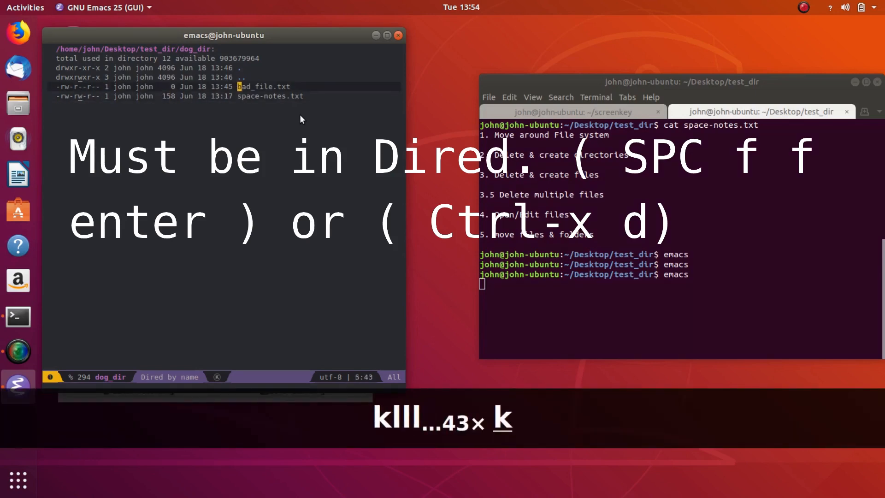
key("k")
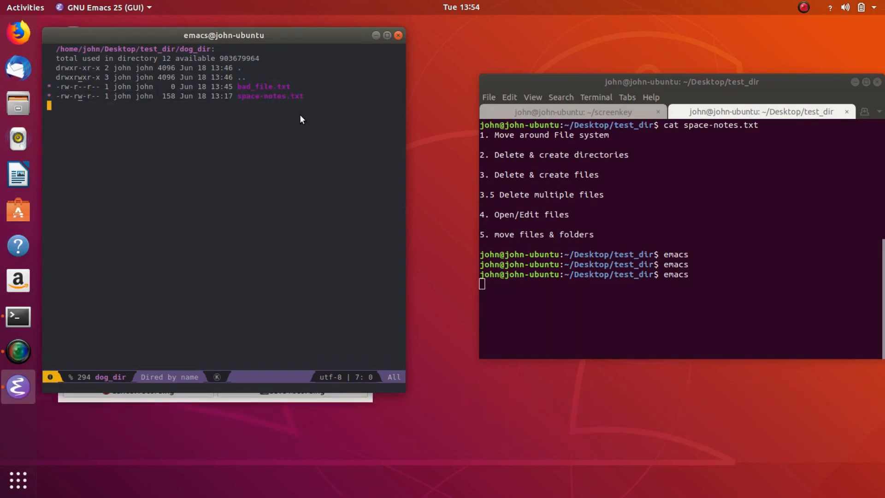
key("R")
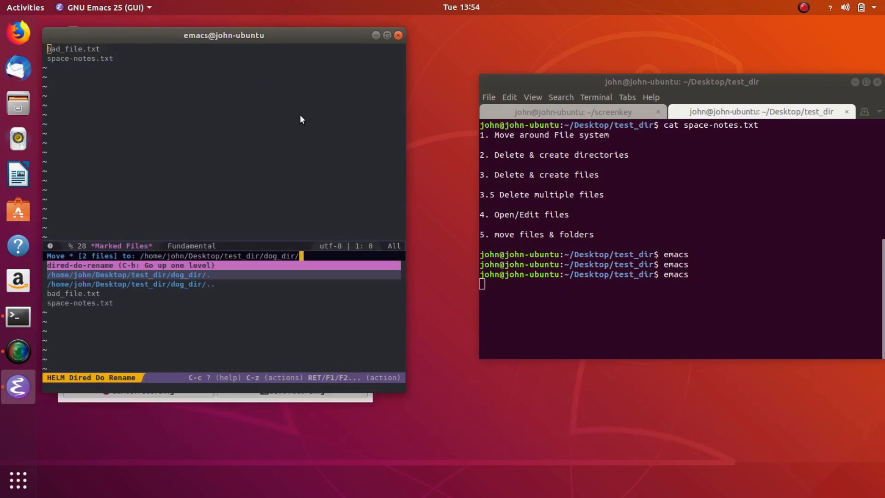
key("BackSpace")
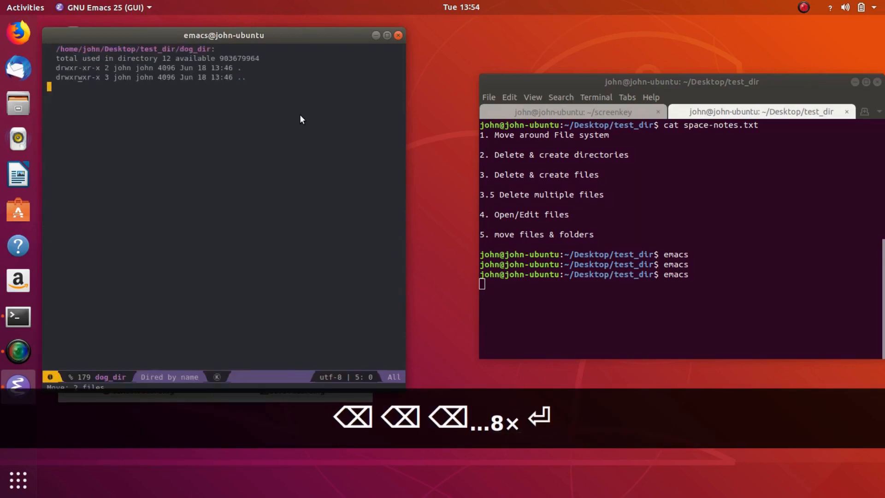
key("g")
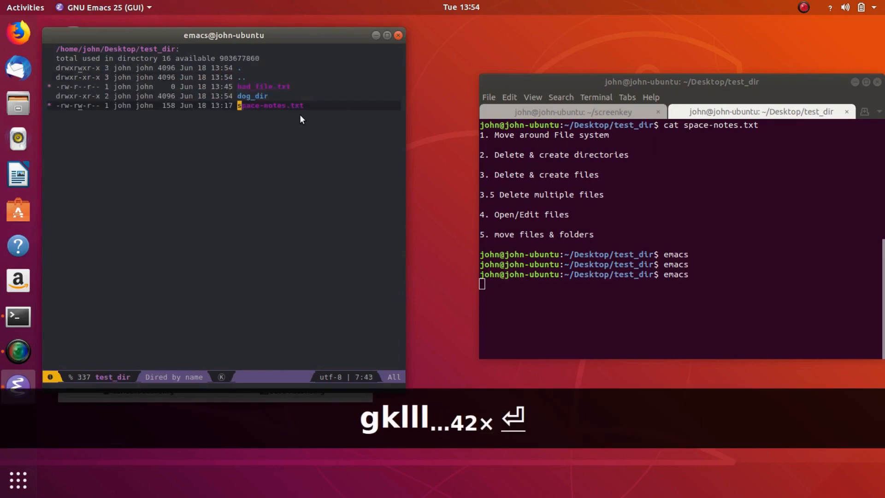
Step: Move the two marked files into dog_dir by entering 'dog_dir' as destination
key("k")
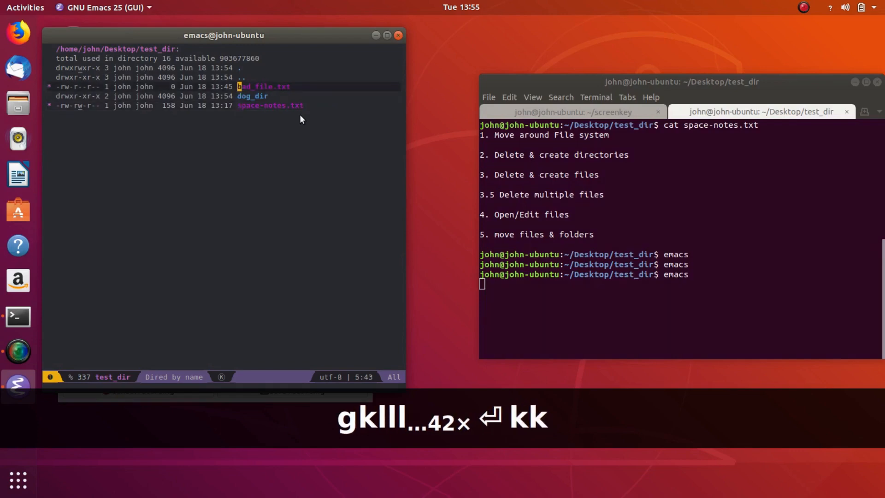
key("j")
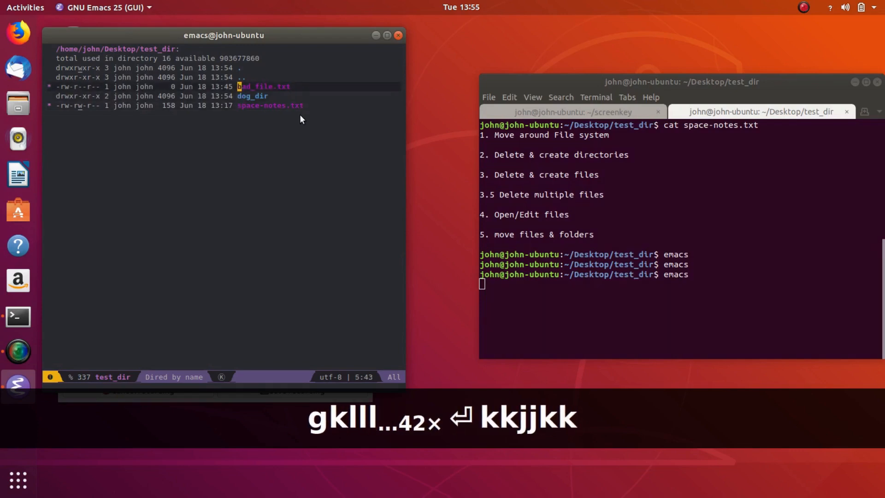
key("j")
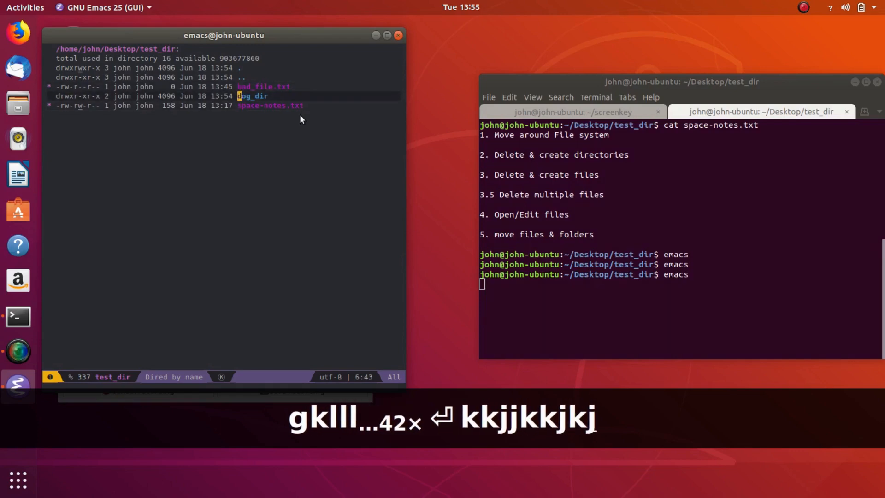
key("u")
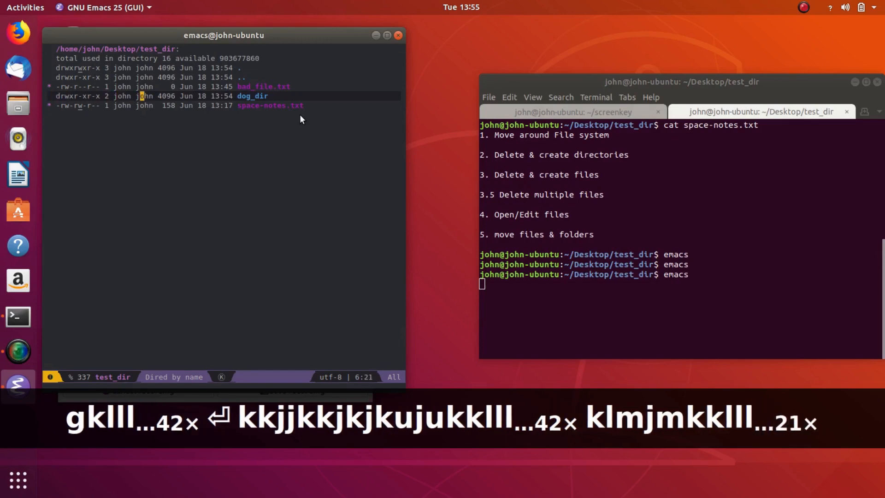
key("R")
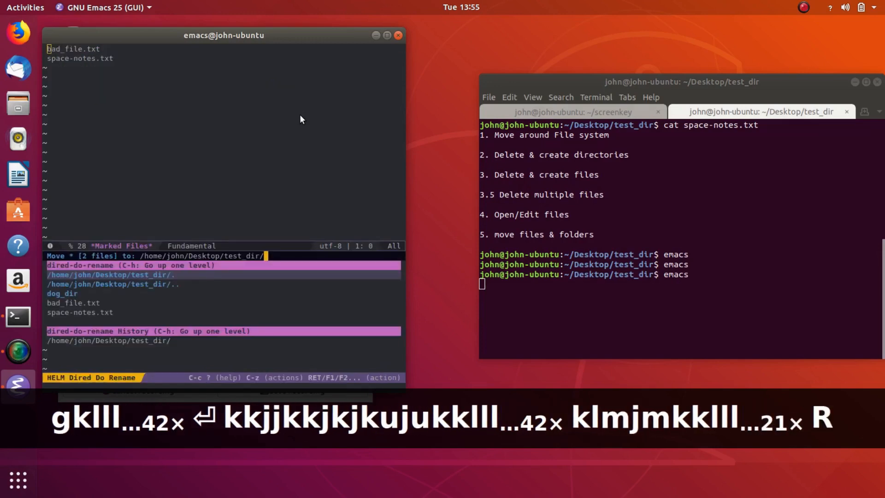
type("dog")
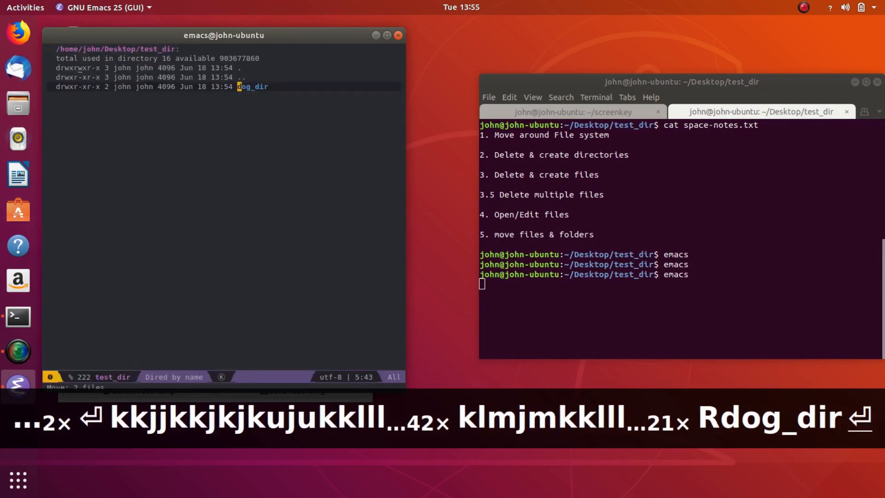
key("Return")
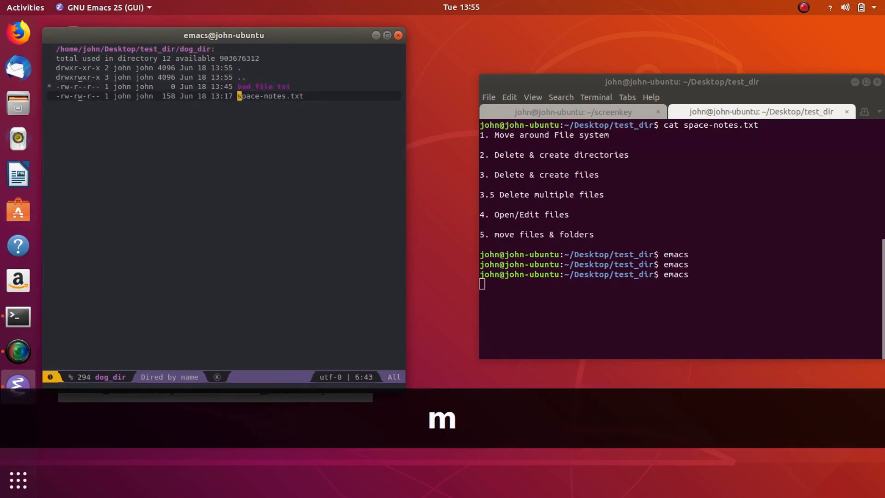
Step: Rename bad_file.txt with R, entering good_file.txt as the new name
key("R")
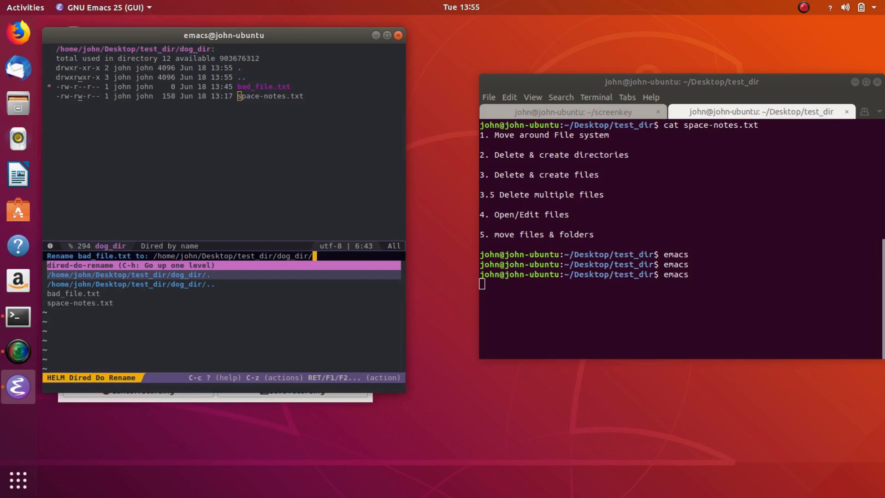
type("go")
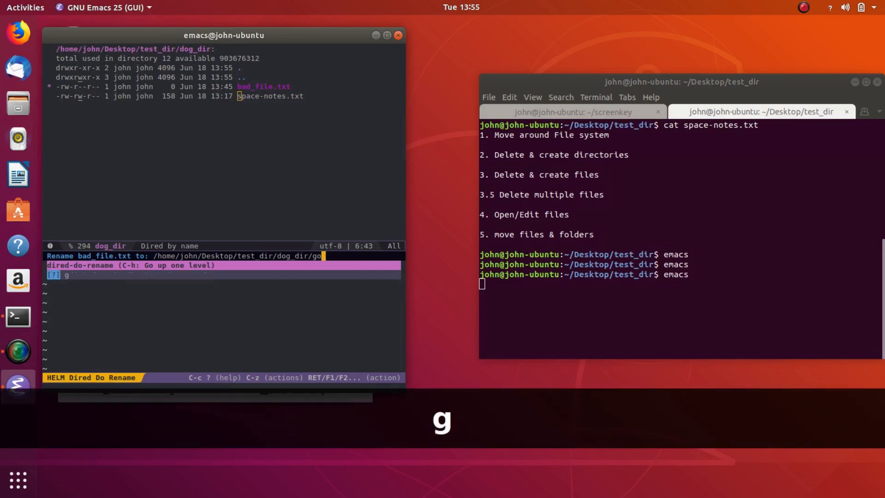
type("ood_fil")
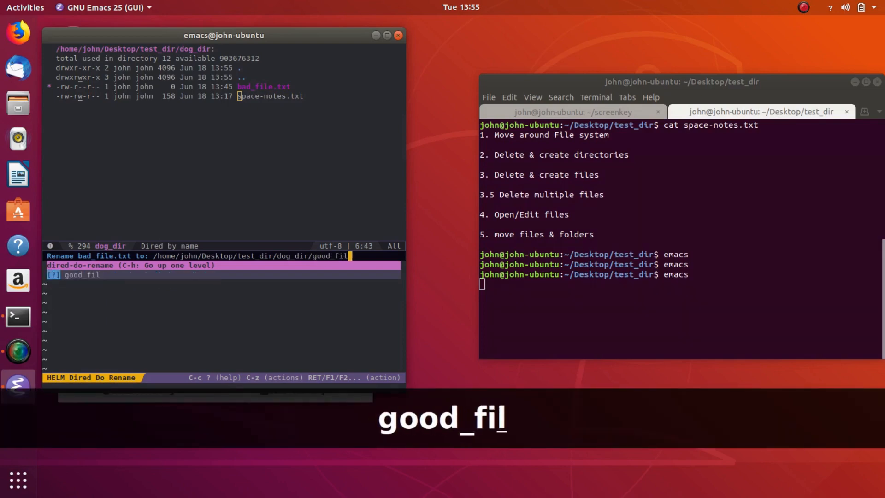
type("e.txt")
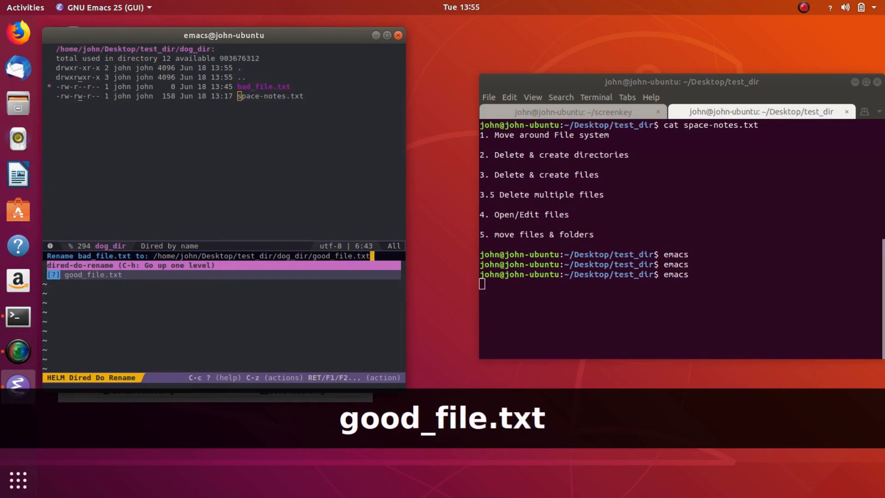
key("Return")
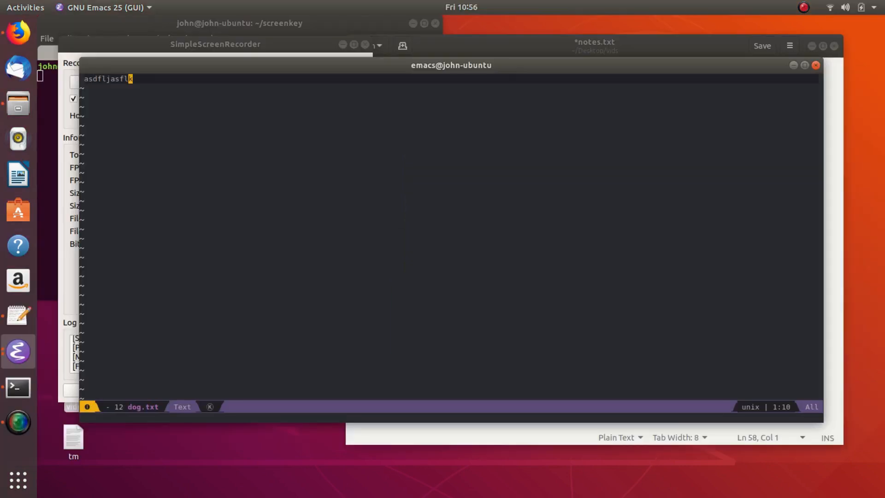
mouse_move(482, 268)
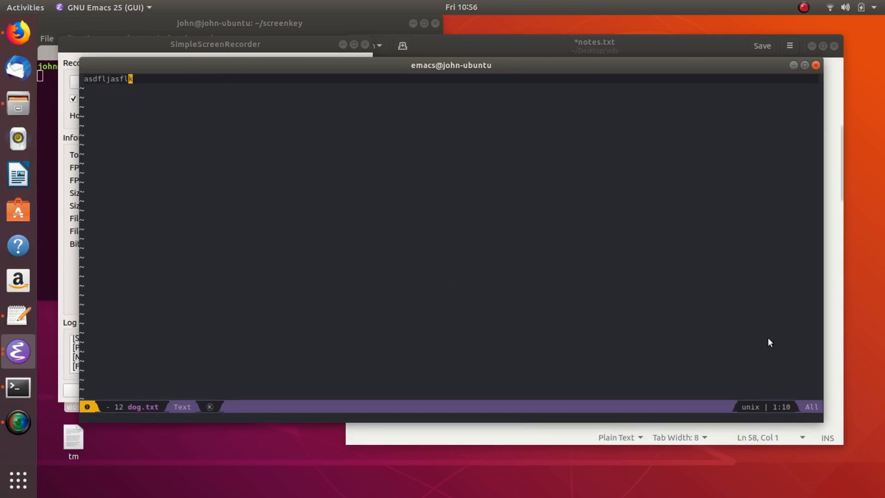
mouse_move(353, 235)
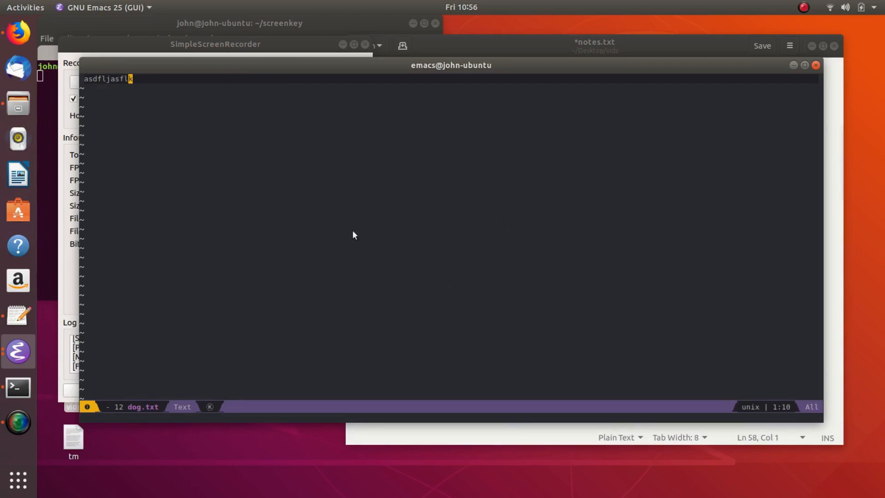
mouse_move(360, 75)
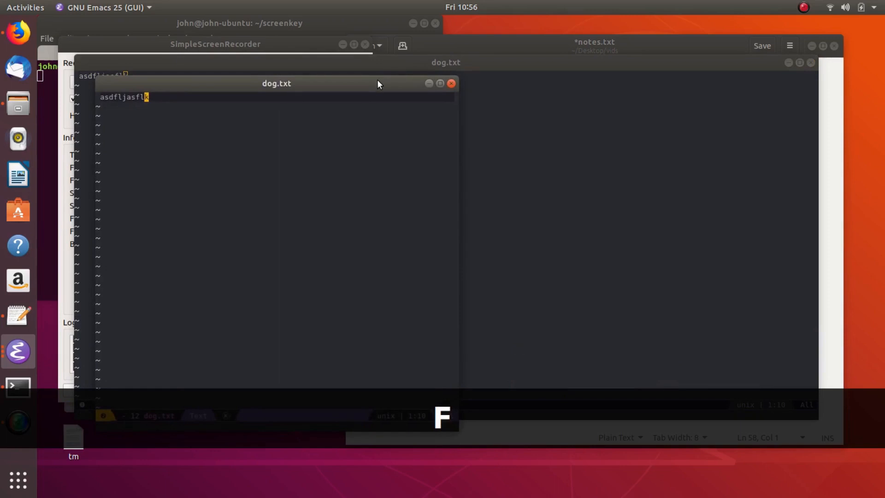
Step: Drag the new dog.txt frame toward the middle and switch between the two frames
left_click_drag(276, 83, 481, 85)
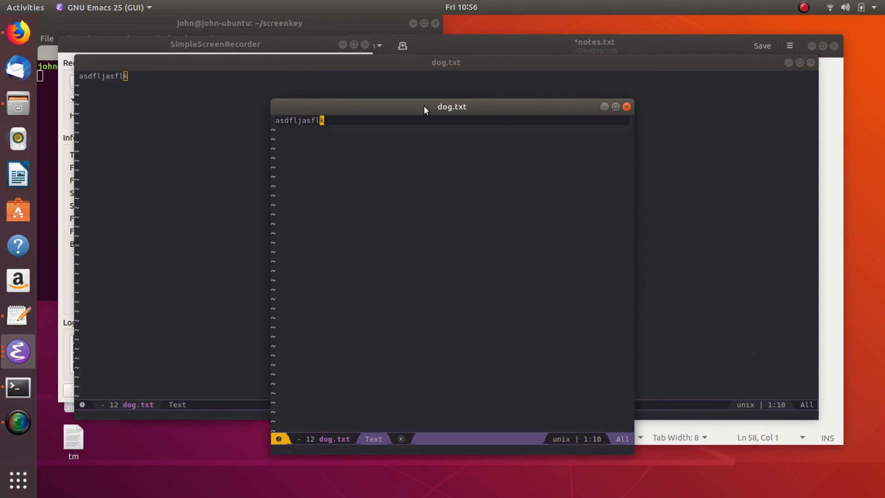
key("ctrl+x 5 o")
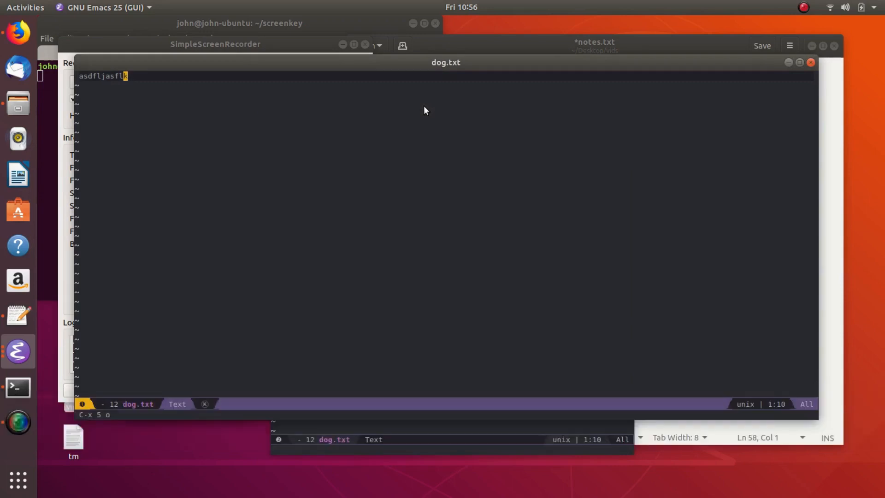
key("ctrl+x")
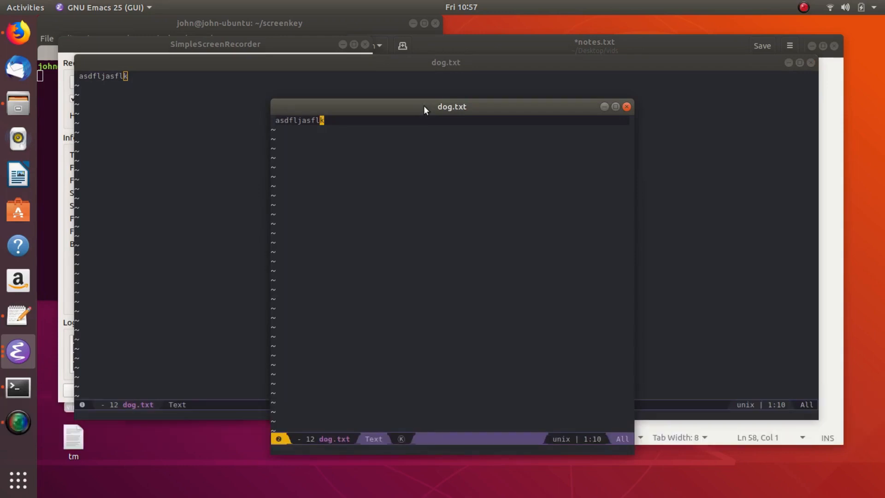
Step: Close the extra dog.txt frame, leaving a single frame
key("ctrl+x")
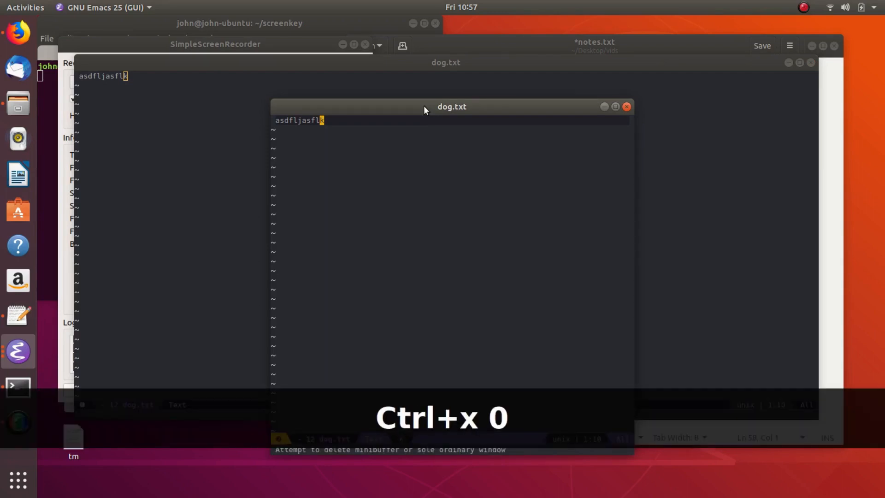
key("ctrl+x 5")
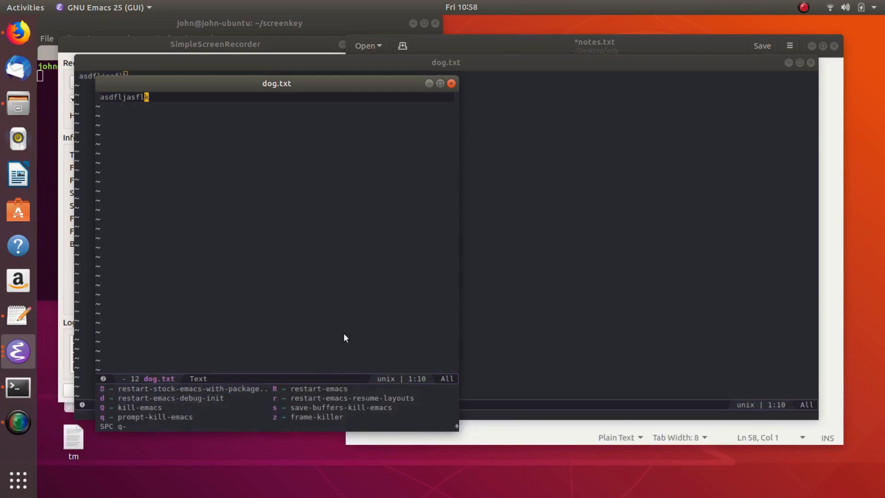
key("z")
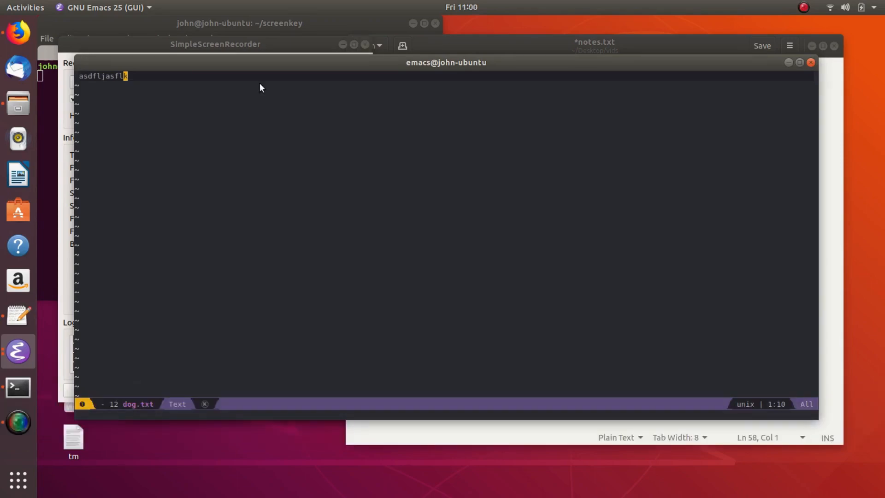
mouse_move(545, 176)
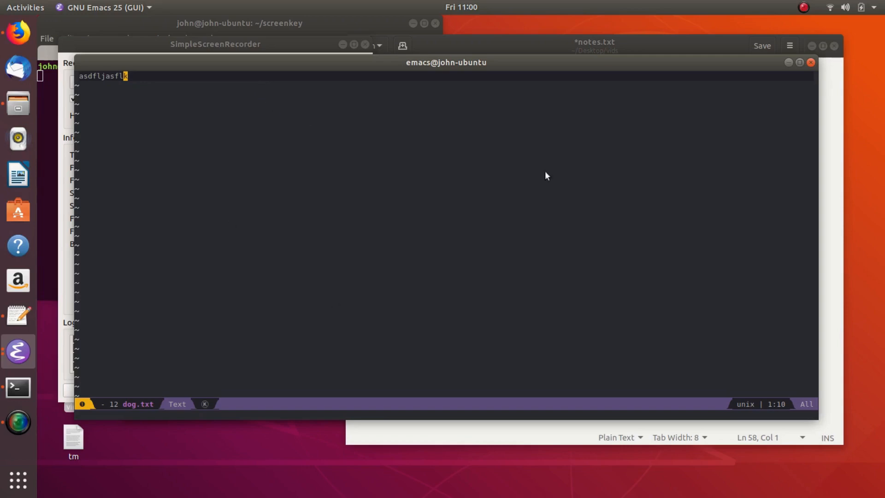
mouse_move(423, 161)
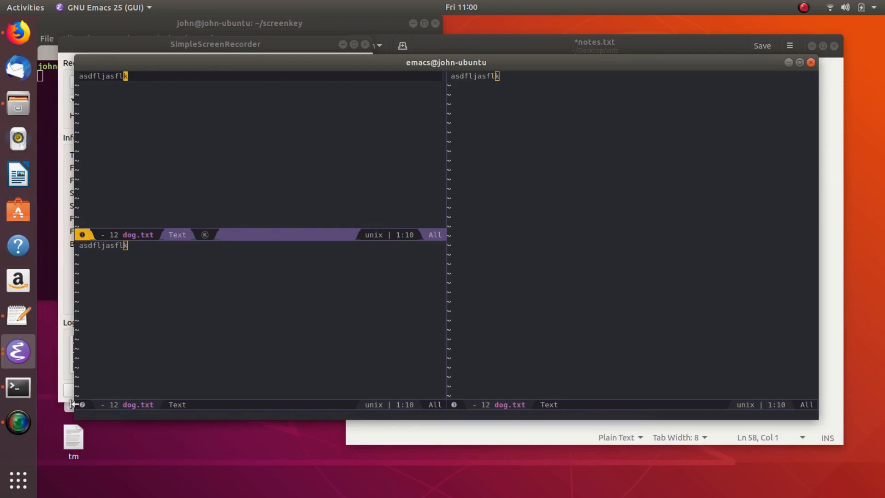
mouse_move(520, 294)
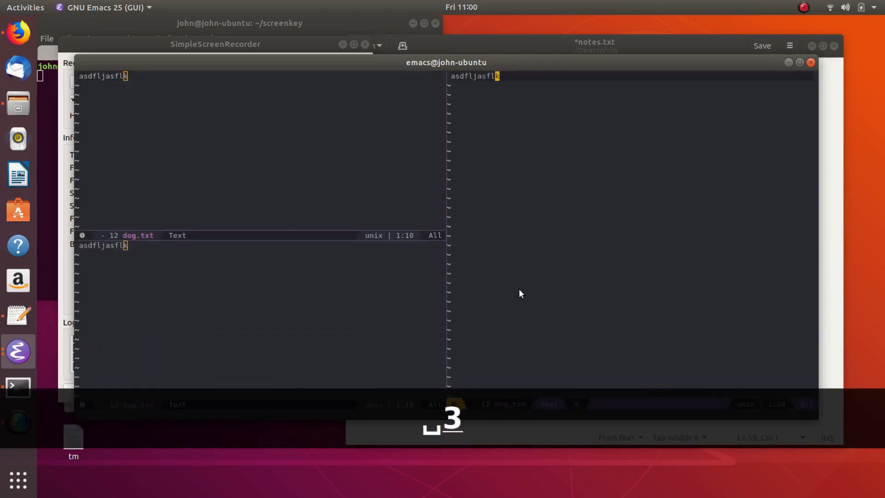
Step: Append 'aasdlfkjas' to the dog.txt line and leave insert mode
type("aasdlfkjas")
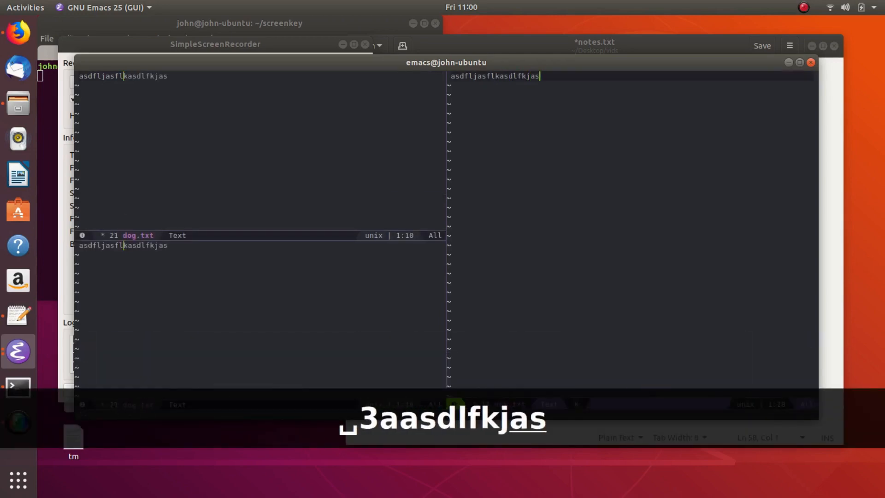
key("Escape")
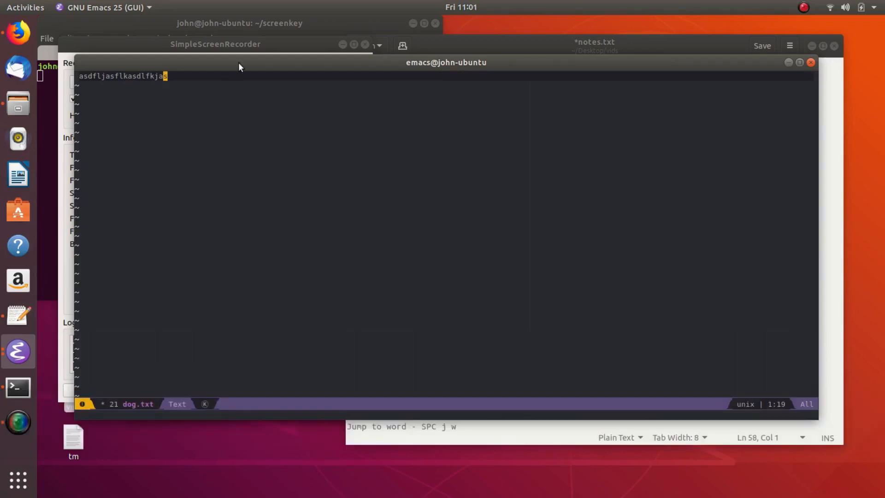
mouse_move(378, 173)
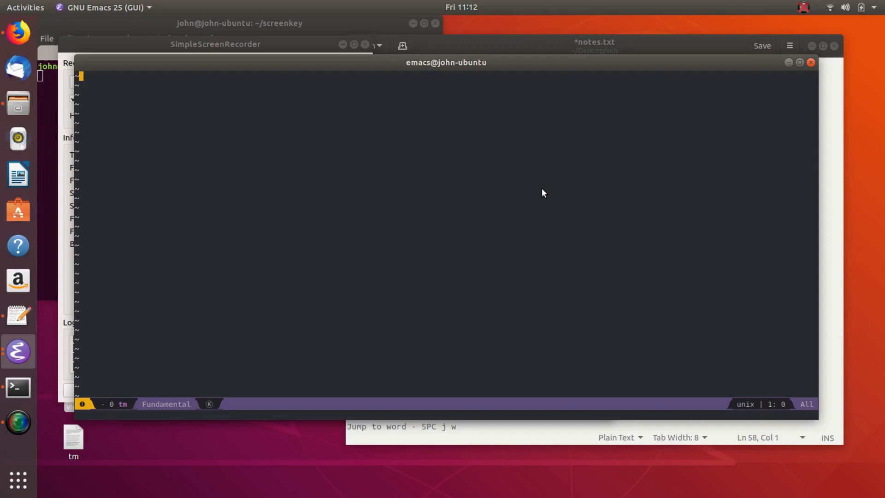
mouse_move(544, 184)
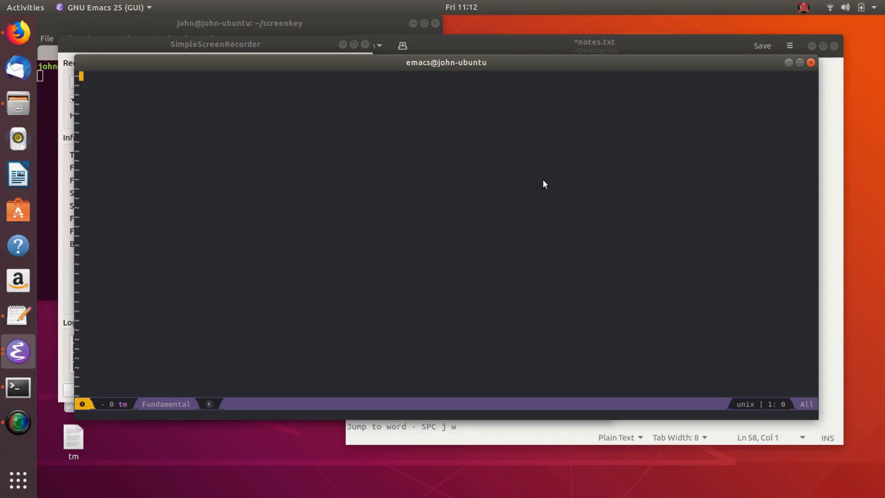
type("asdfljasflkasdlfkjas")
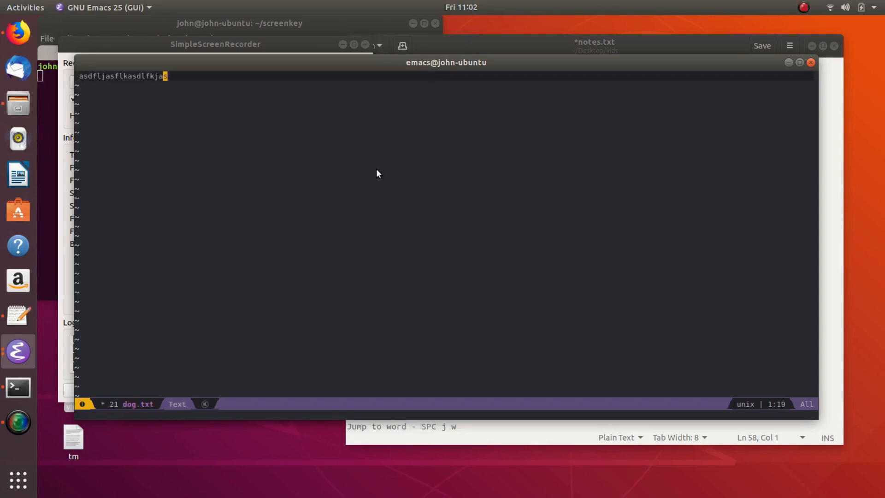
mouse_move(305, 100)
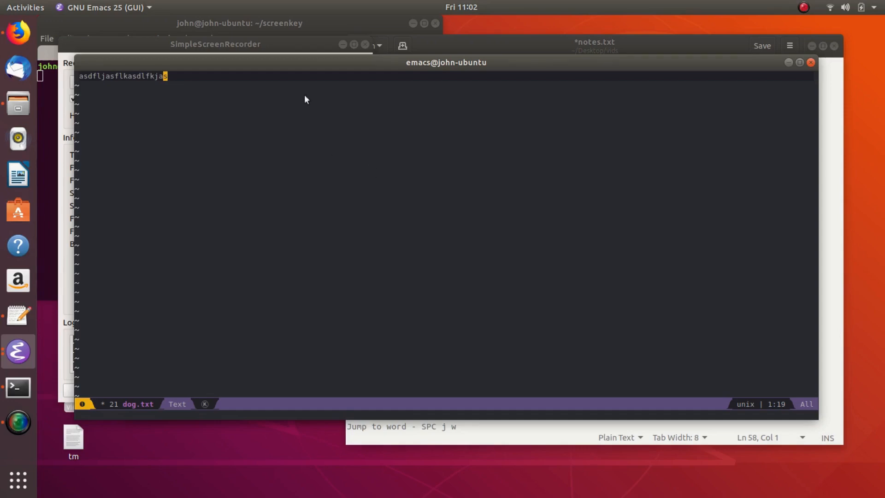
mouse_move(251, 159)
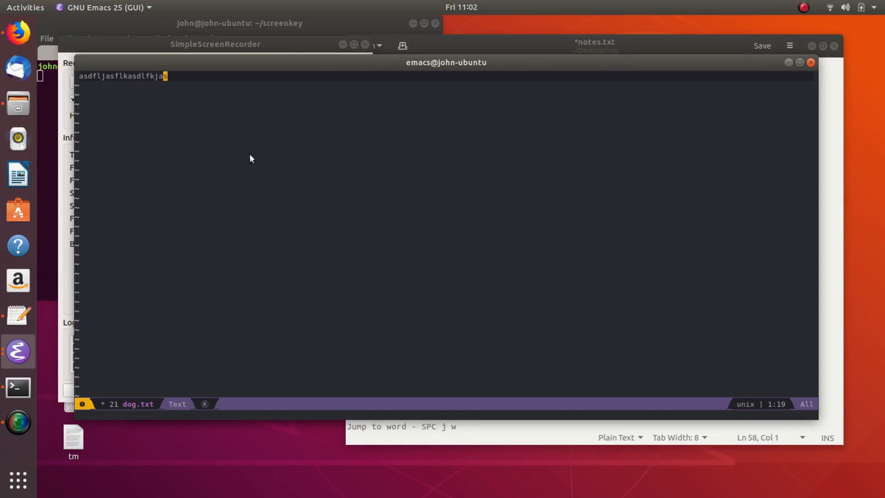
mouse_move(221, 244)
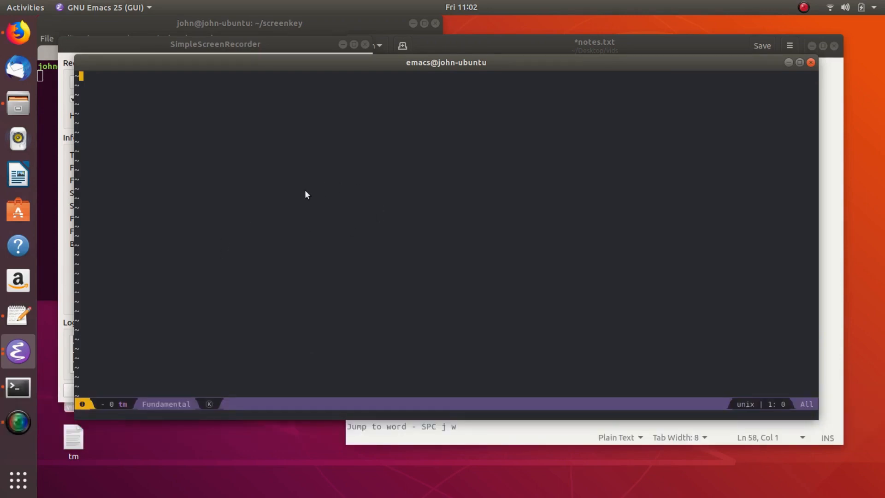
mouse_move(287, 232)
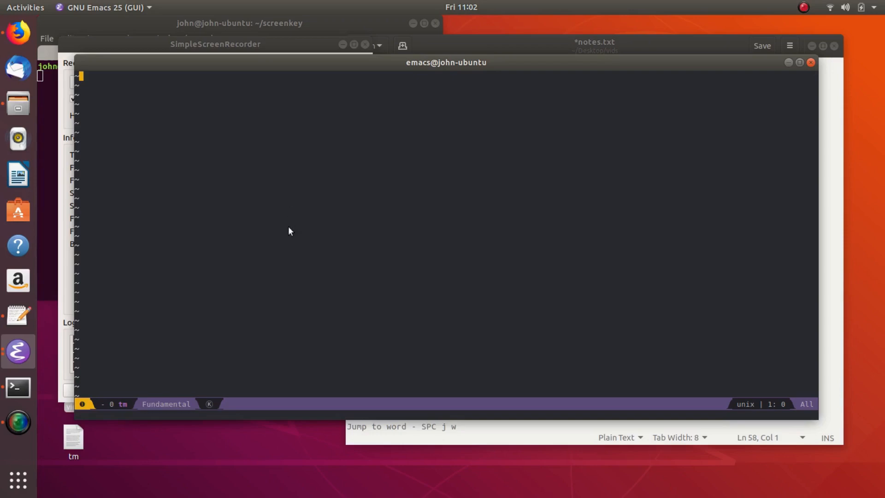
mouse_move(245, 227)
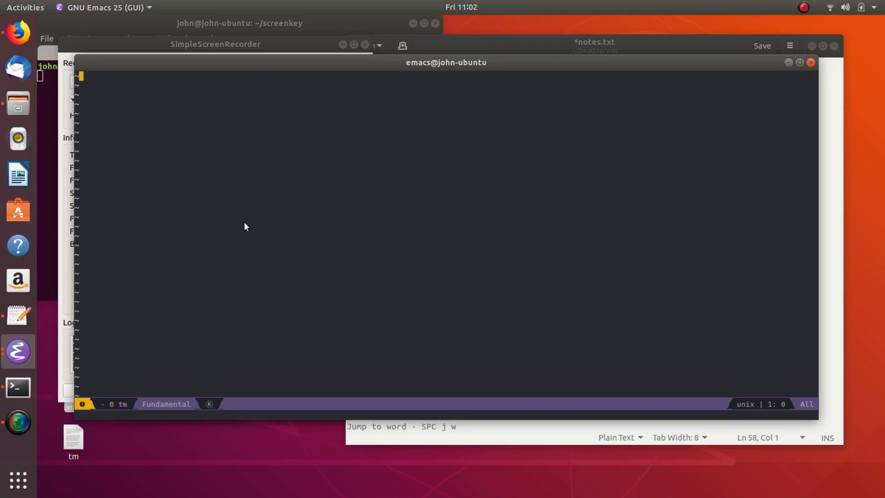
type("asdfljasflkasdlfkjas")
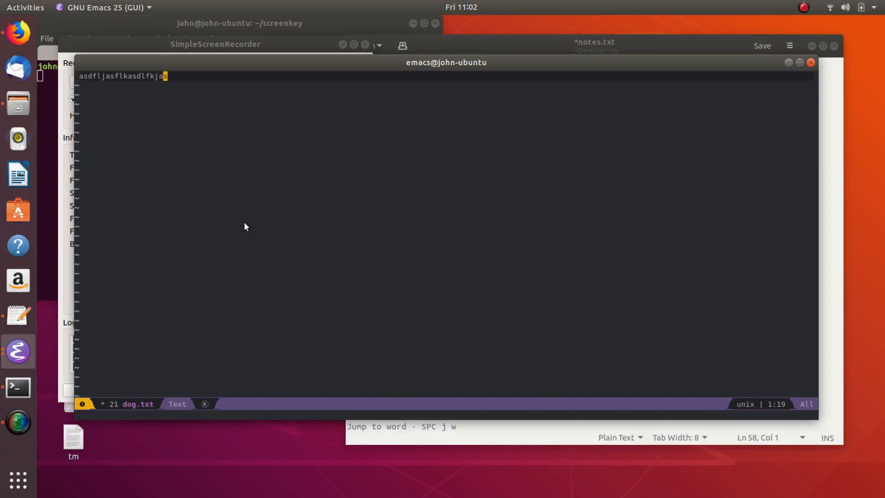
Step: Open the Helm buffer list with SPC b b and browse entries such as tmp.txt with Ctrl+j/k
key("b")
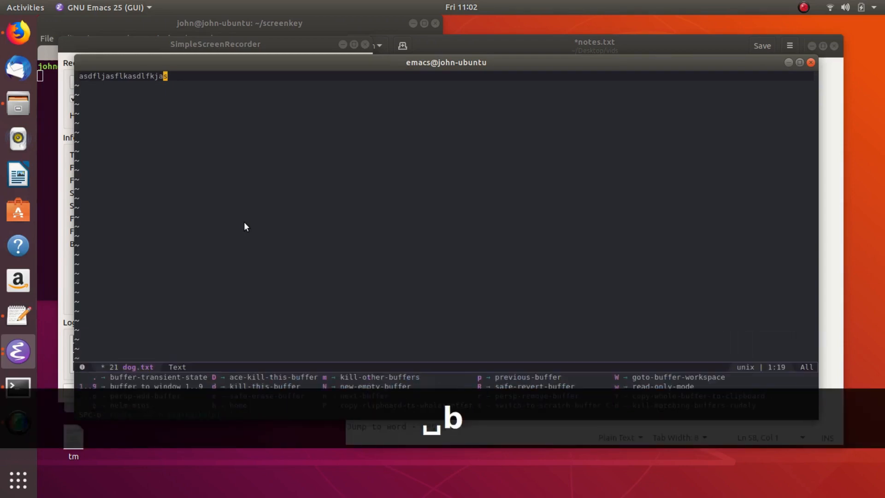
key("b")
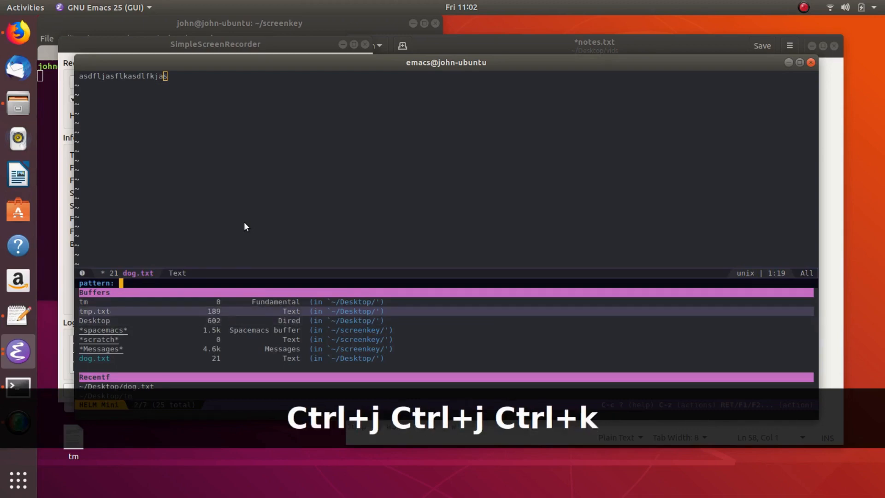
key("ctrl+k")
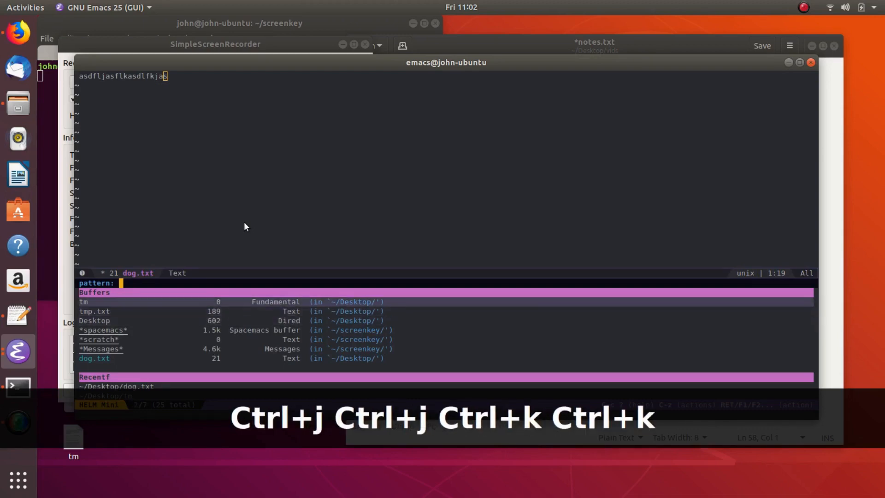
key("ctrl+j")
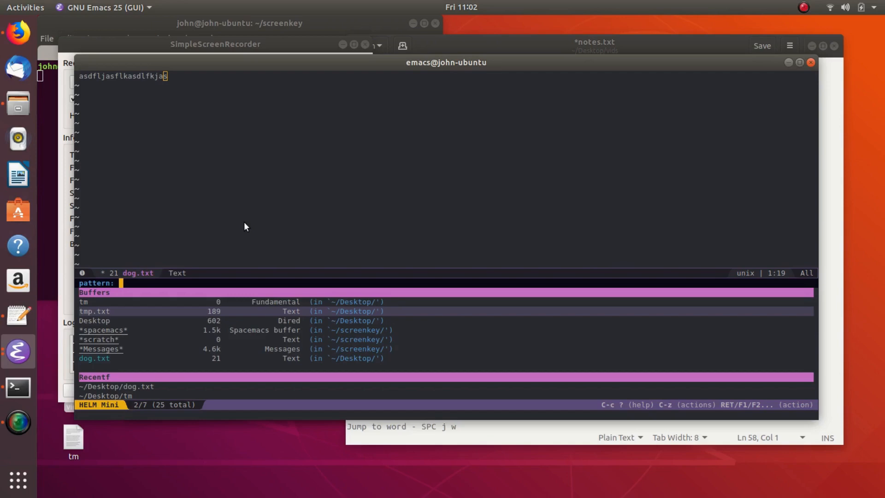
key("ctrl+j")
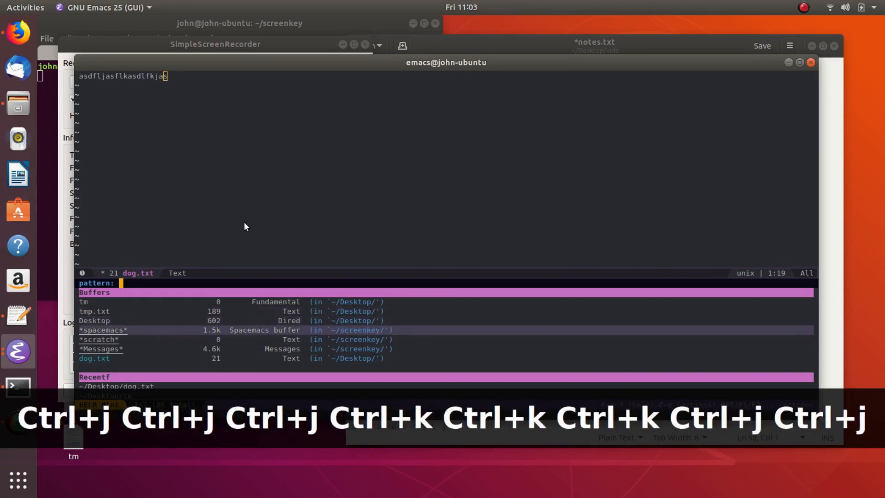
key("ctrl+k")
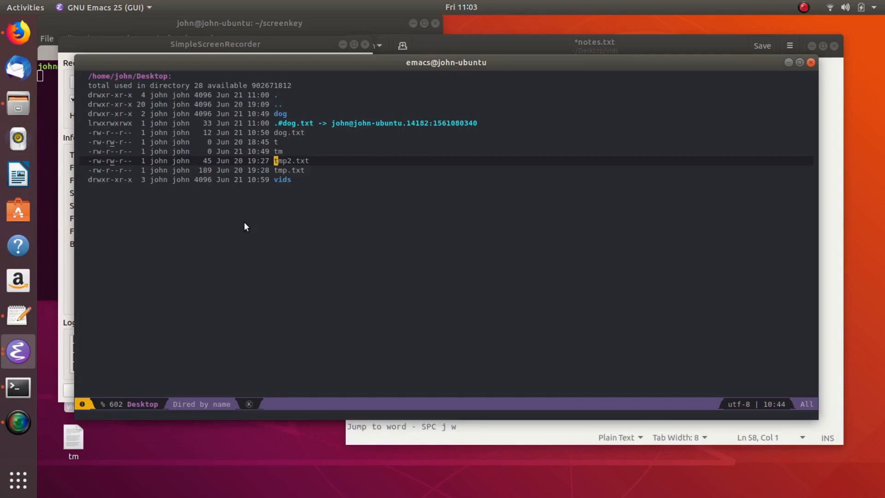
Step: Save dog.txt, then reopen and refresh the Desktop Dired listing from the buffer list
key("k")
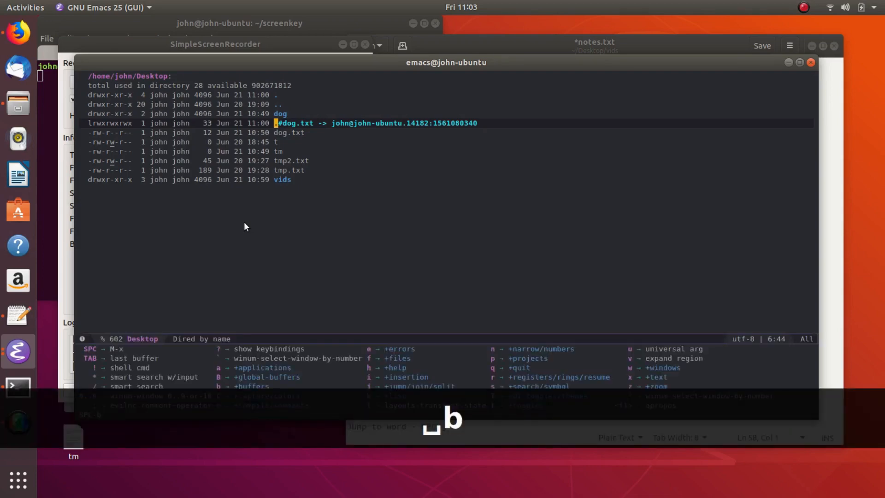
key("b")
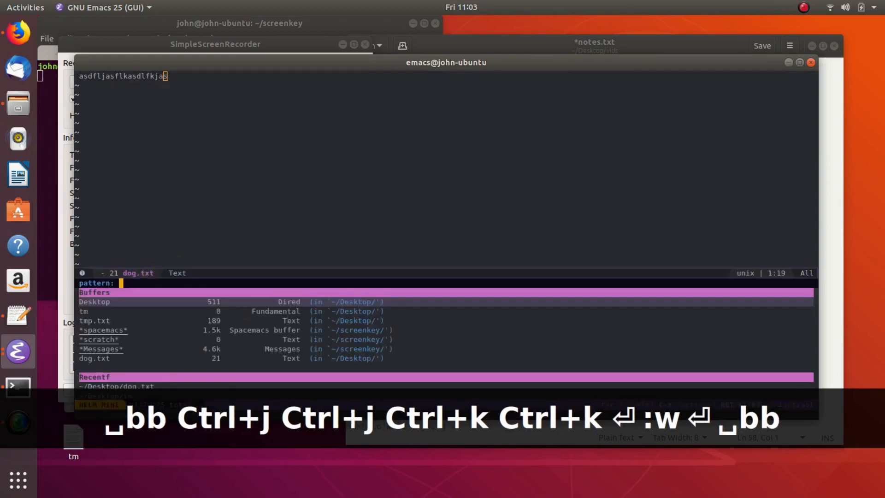
key("Return")
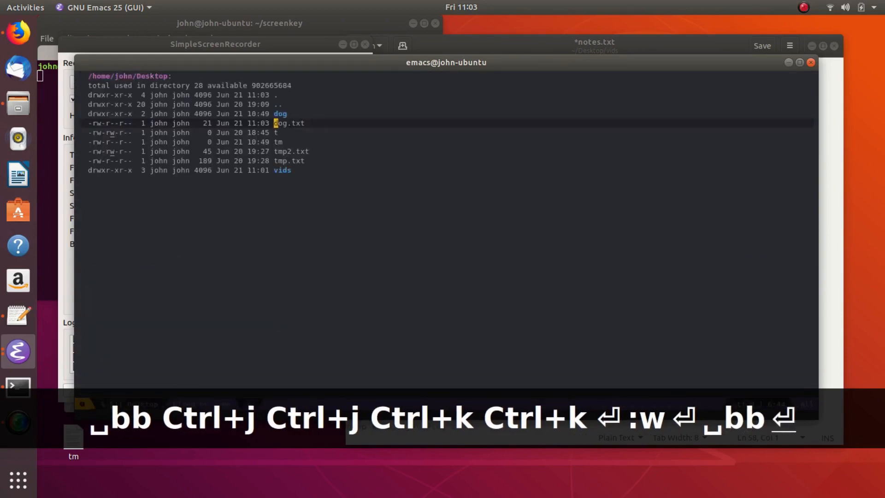
key("g")
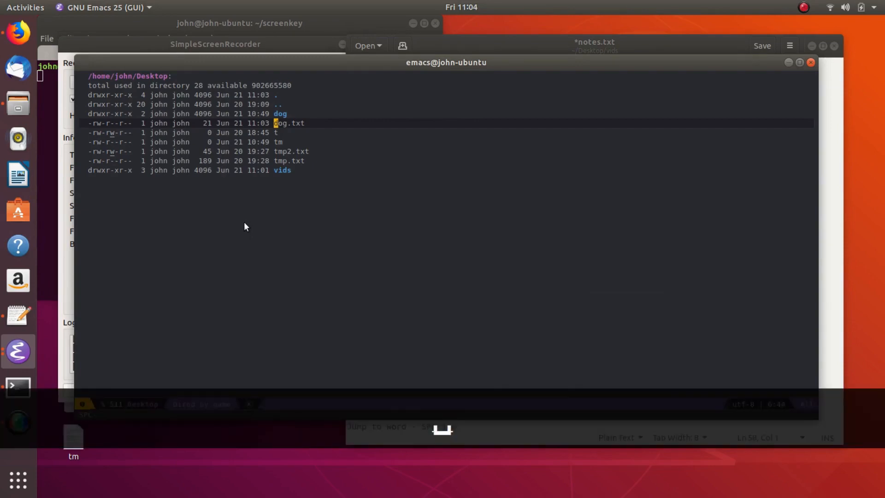
Step: Kill the Desktop Dired buffer with SPC b d, then filter the buffer list by 'tm'
key("b")
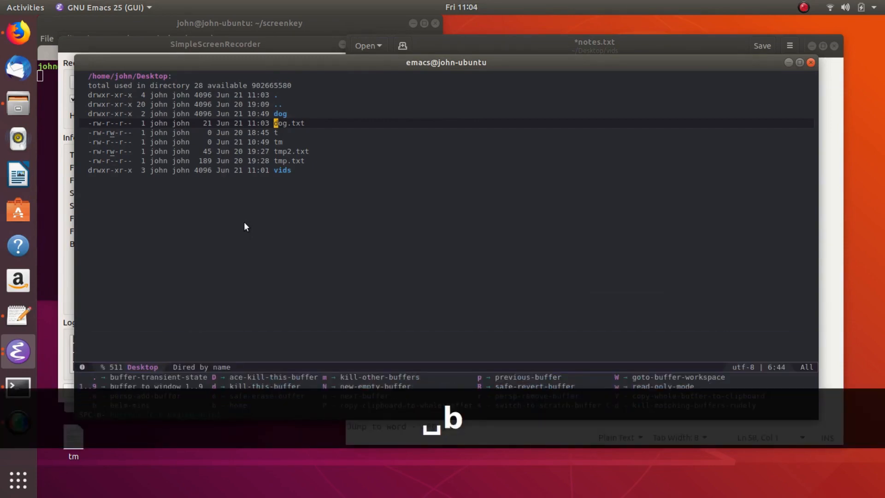
key("b")
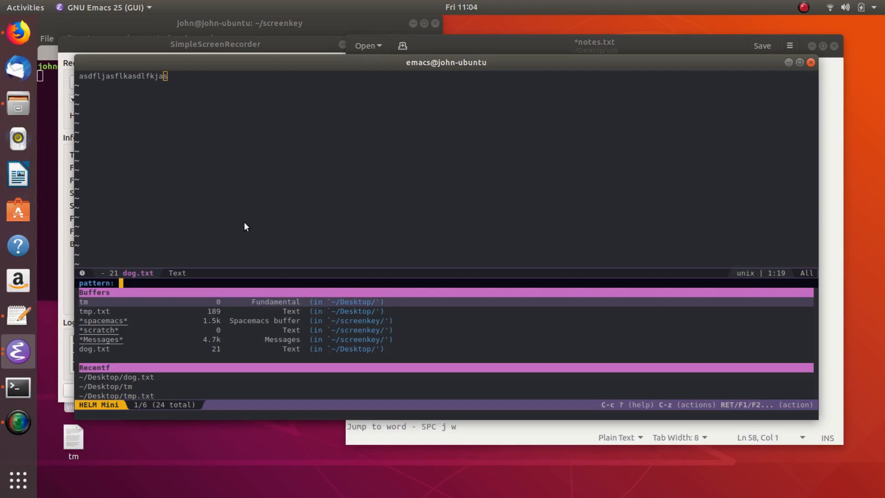
type("d")
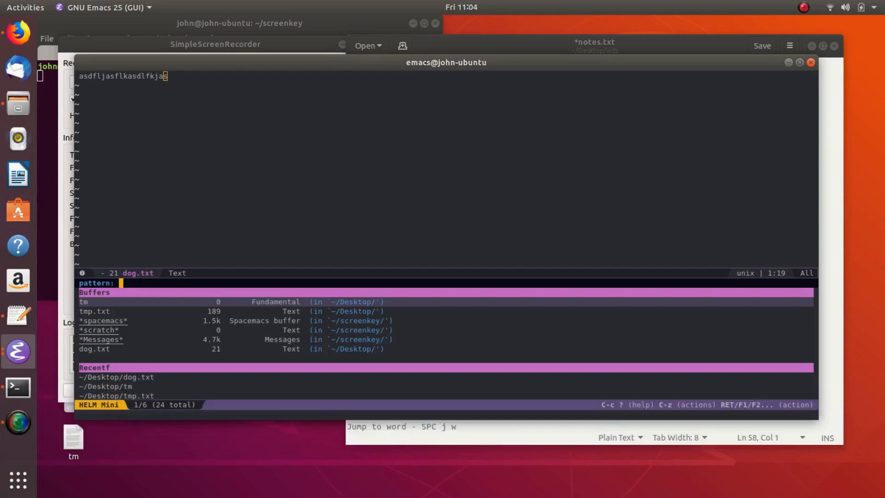
type("tm")
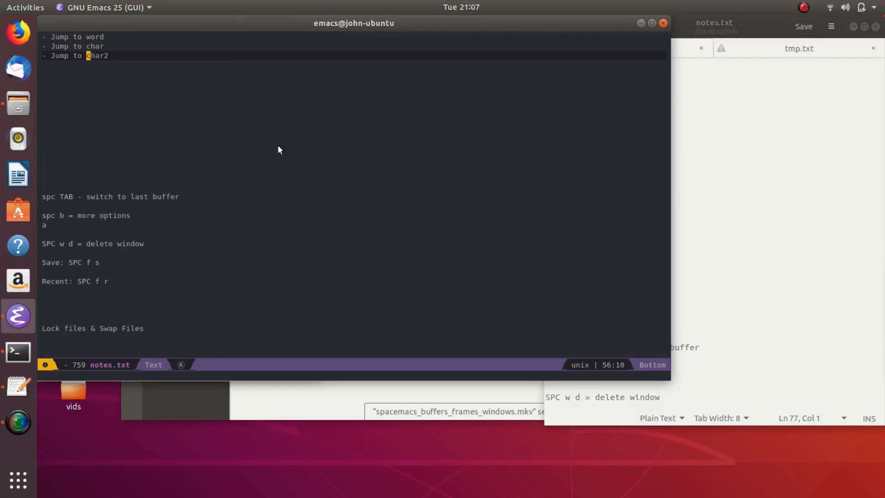
mouse_move(273, 98)
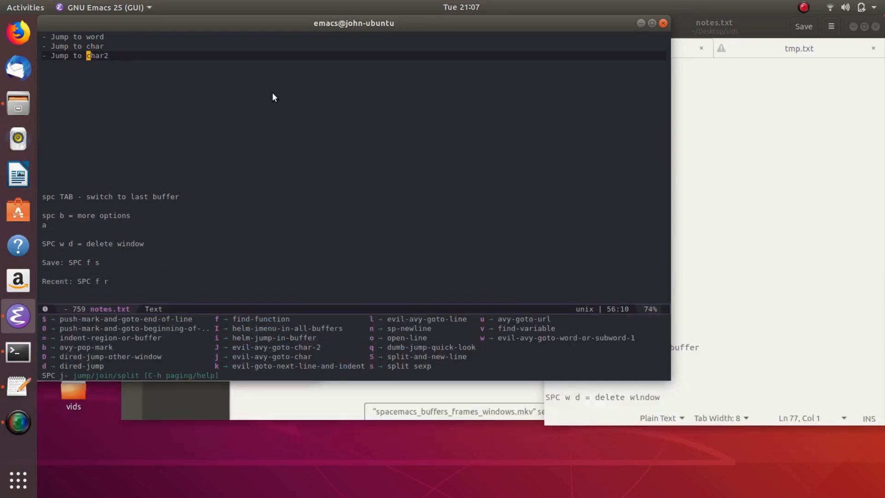
Step: Use Avy character jumps in notes.txt to land on the 'Jump to char' line
key("j")
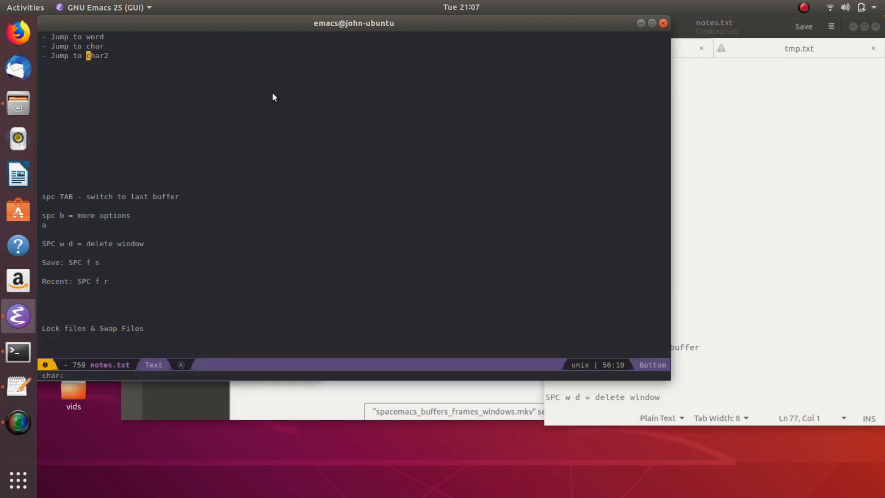
key("d")
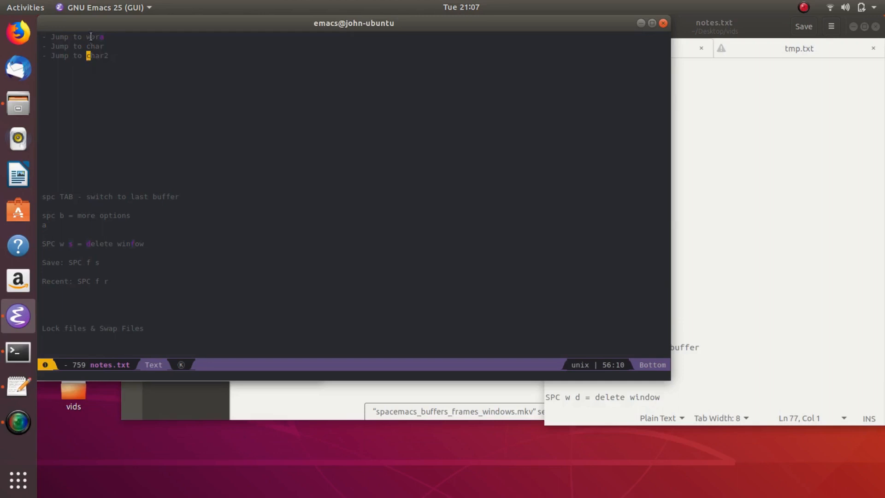
mouse_move(89, 226)
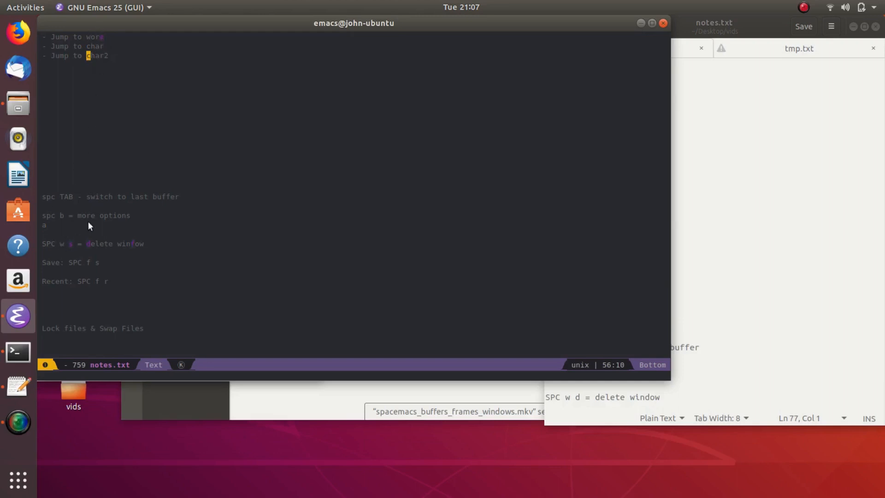
mouse_move(181, 130)
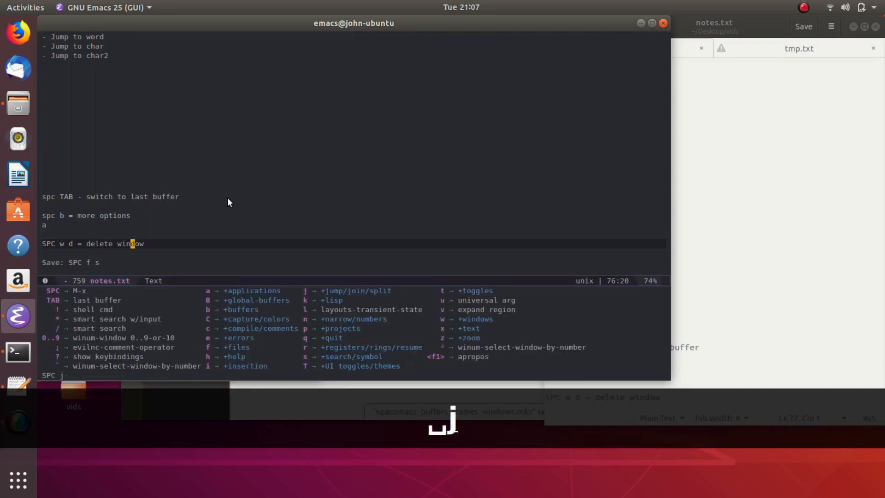
key("j")
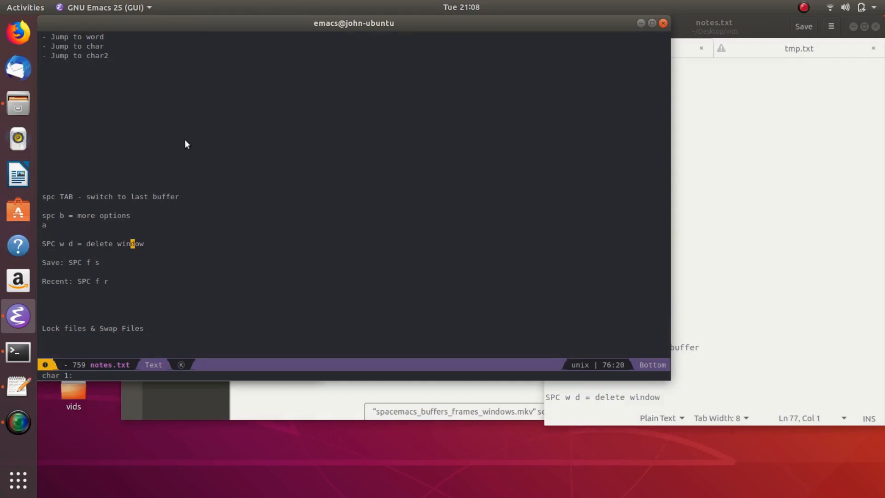
mouse_move(203, 37)
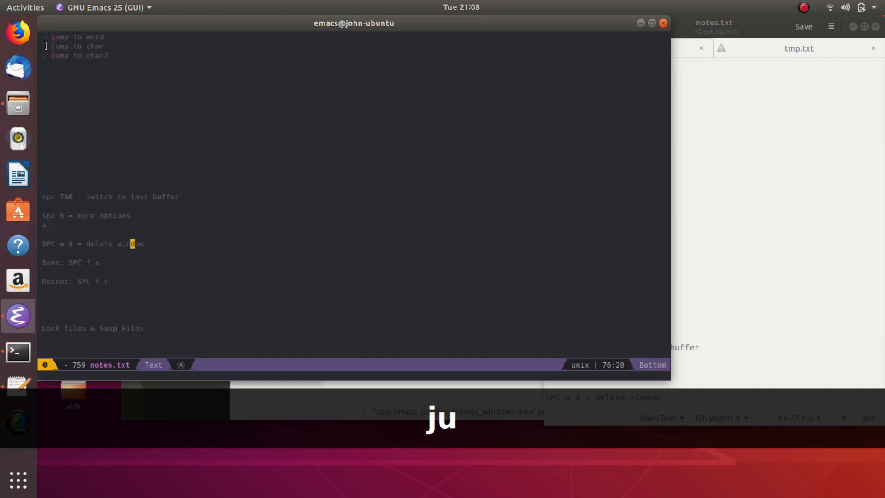
key("j")
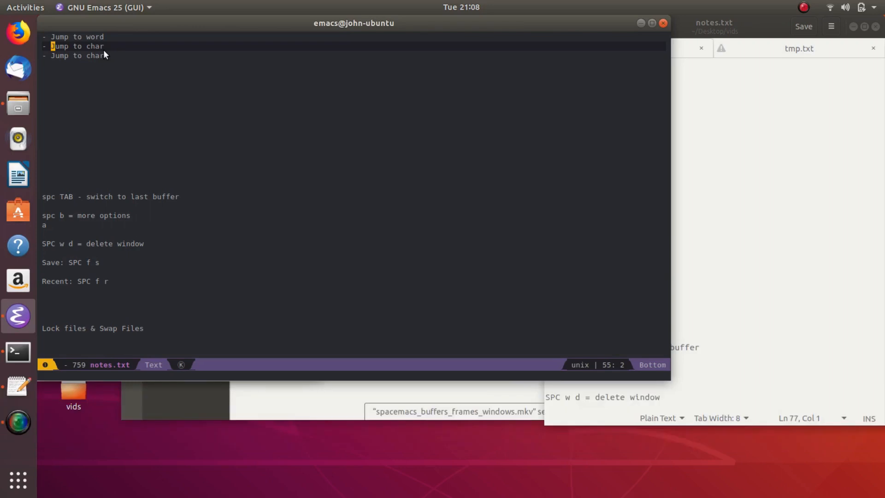
Step: Choose avy line label 2 to jump to the empty line below 'a'
type("2")
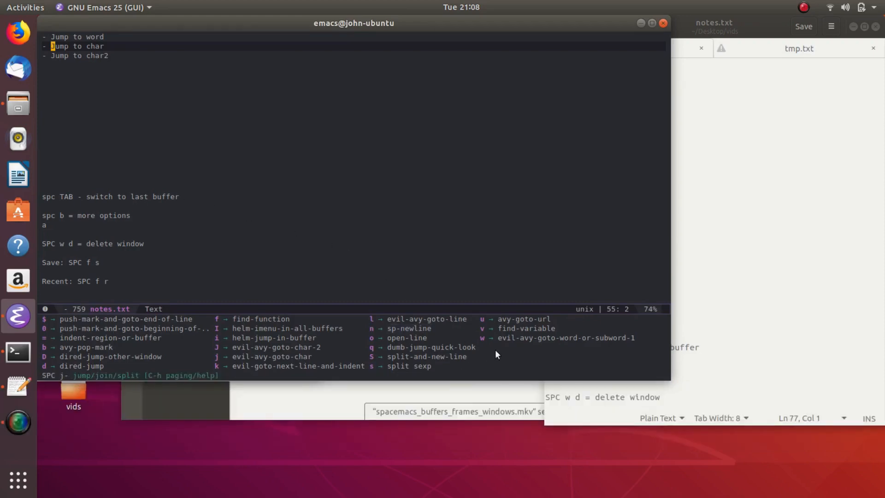
mouse_move(550, 280)
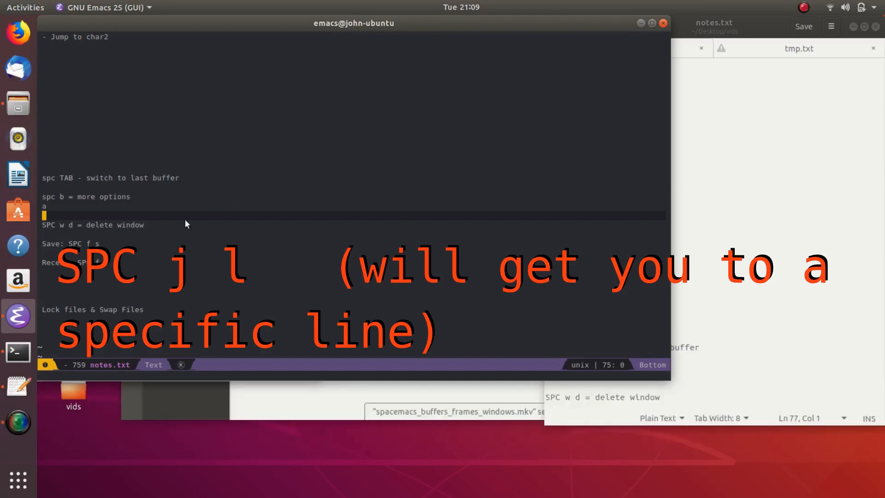
mouse_move(294, 182)
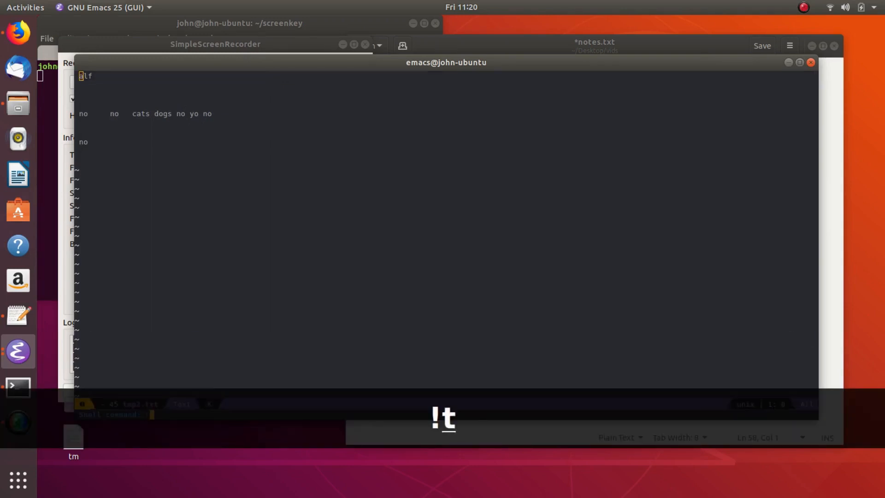
Step: Run 'touch cats' as a shell command, then highlight cats in the Desktop file list
type("touch cats")
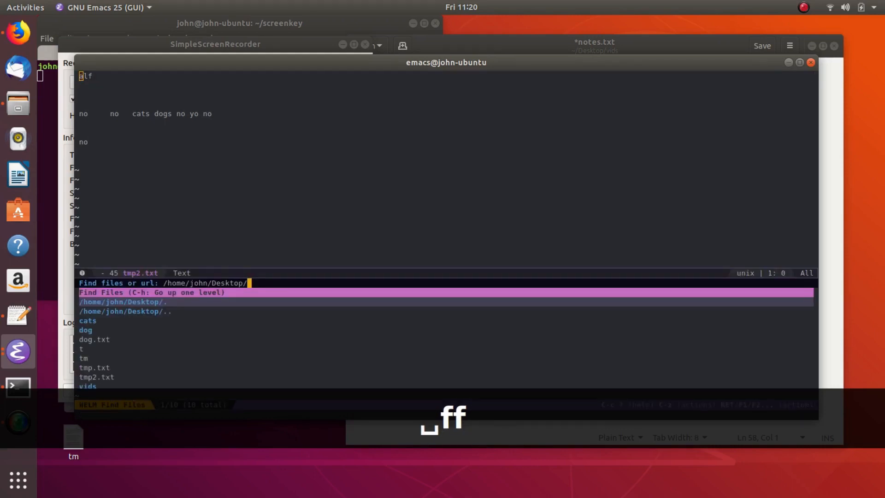
key("ctrl+j")
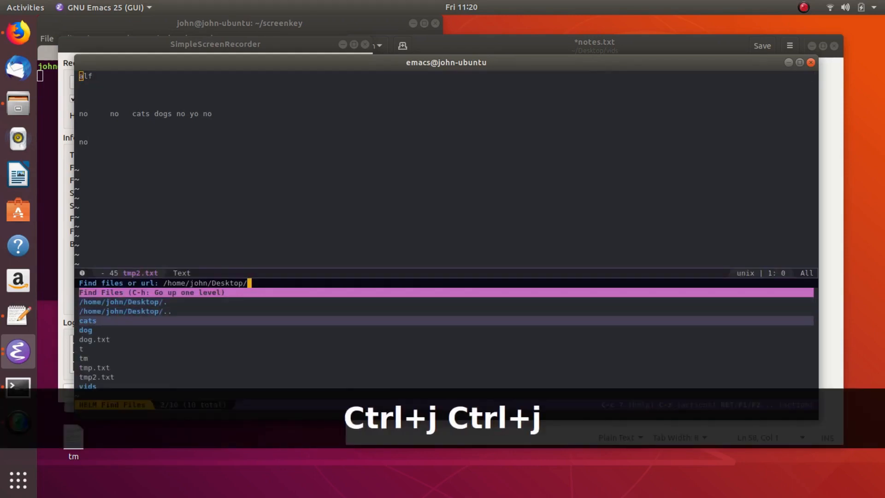
key("ctrl+j")
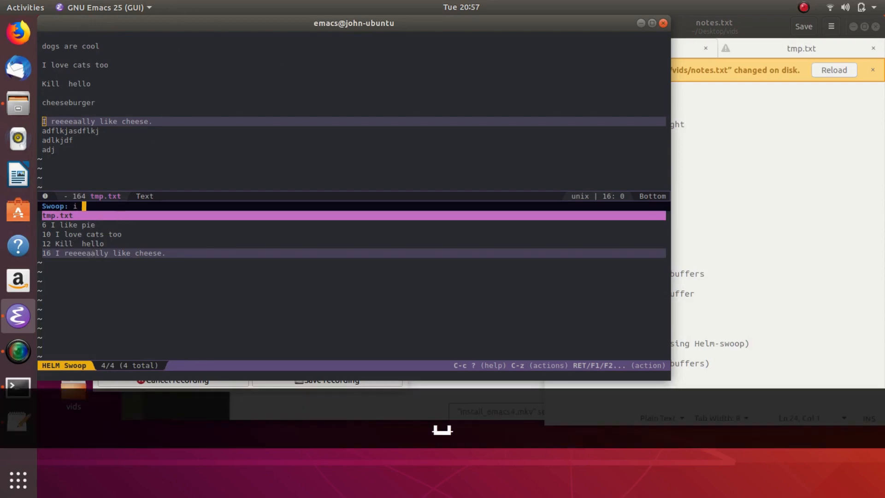
Step: Swoop tmp.txt for 'i' and step through the matches to 'Kill hello'
type("lik")
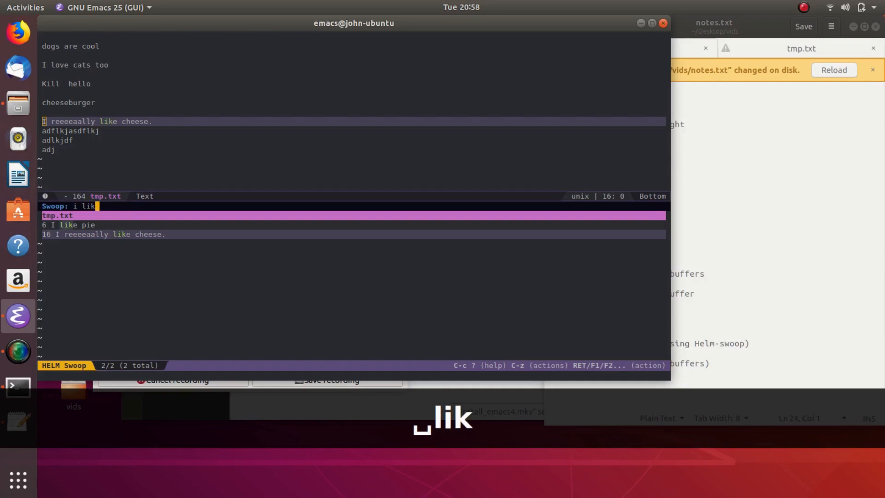
key("BackSpace")
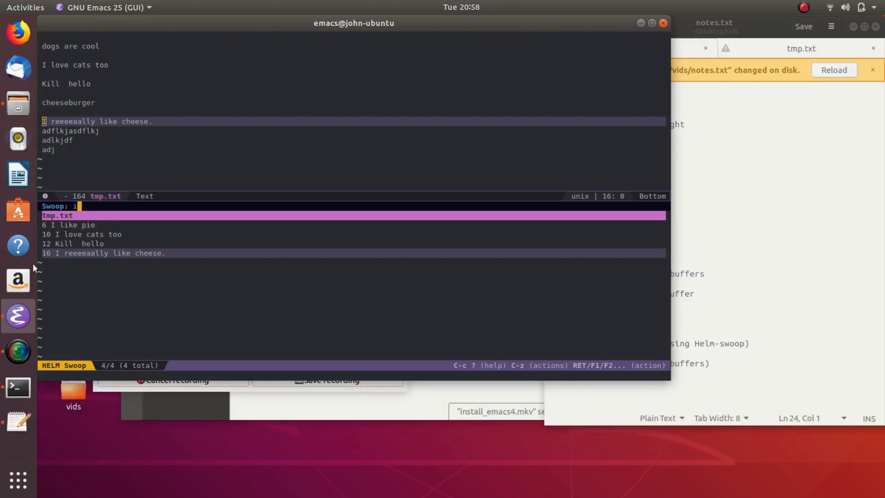
mouse_move(174, 213)
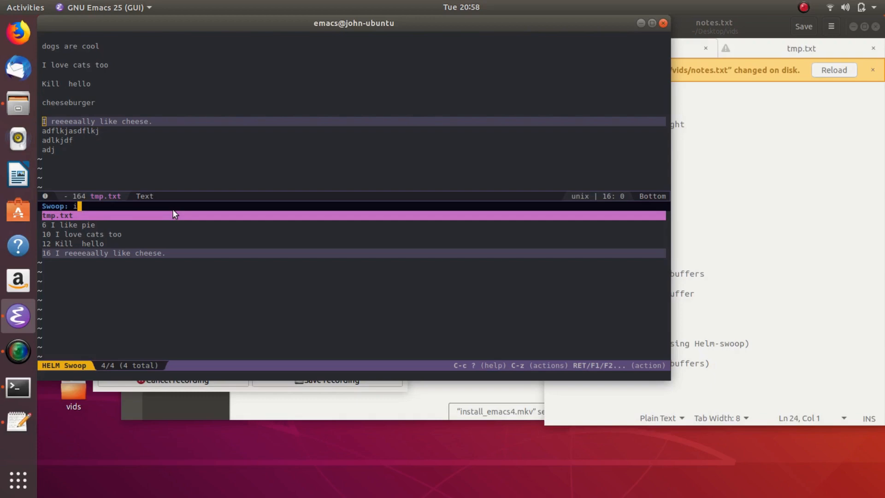
key("ctrl+j")
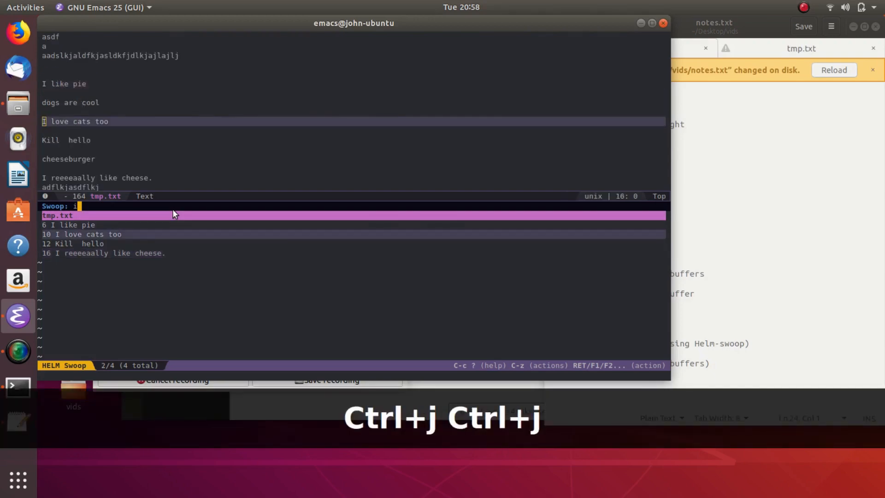
key("ctrl+j")
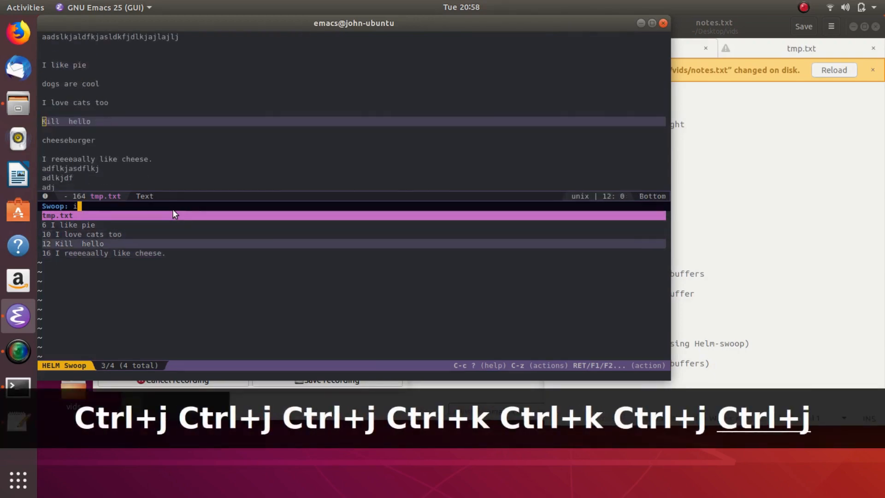
key("ctrl+j")
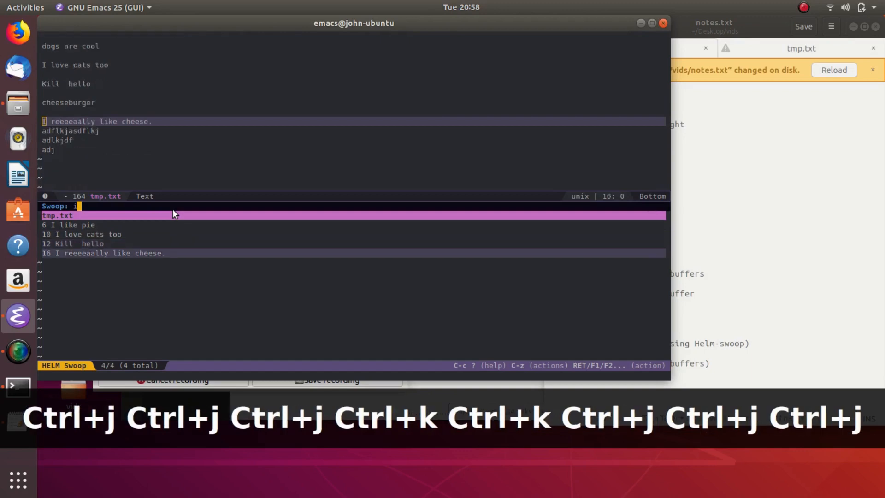
key("ctrl+k")
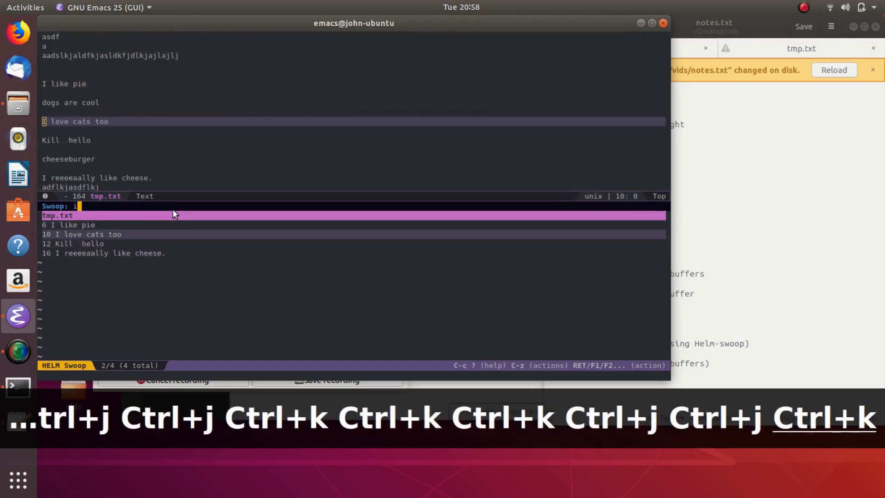
key("ctrl+j")
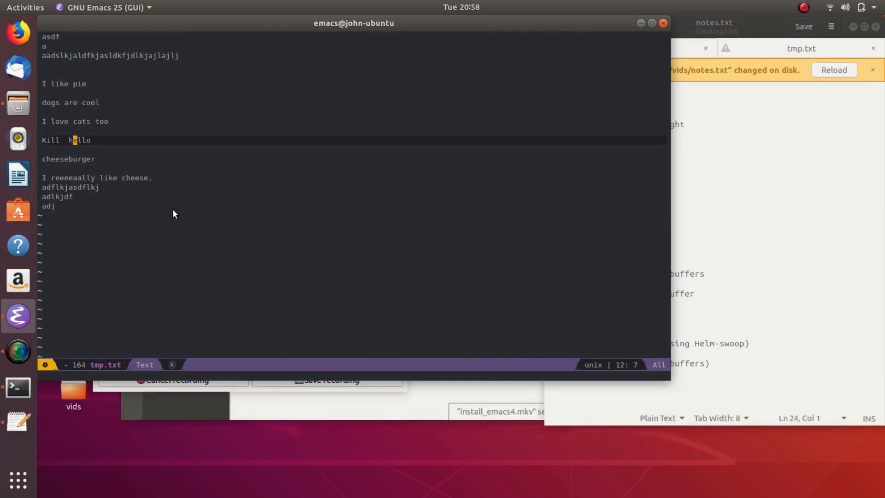
key("alt+Tab")
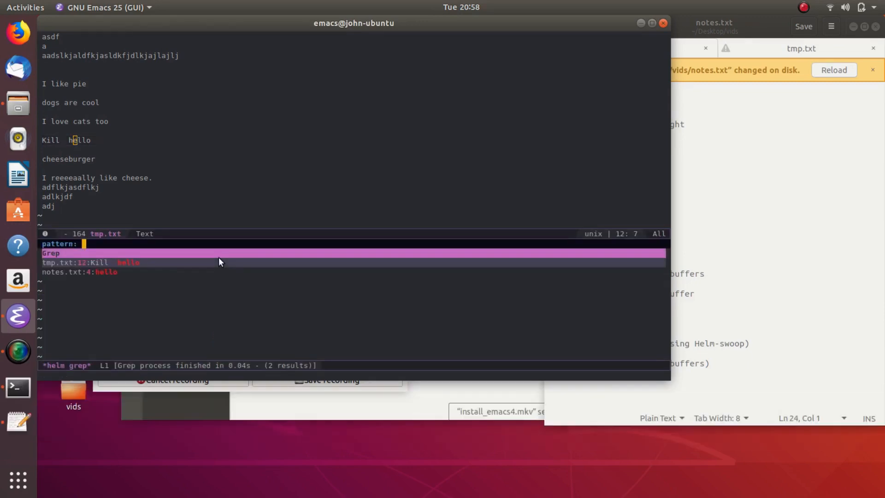
Step: Grep for 'as' and step through the matching lines in tmp.txt and notes.txt
type("as")
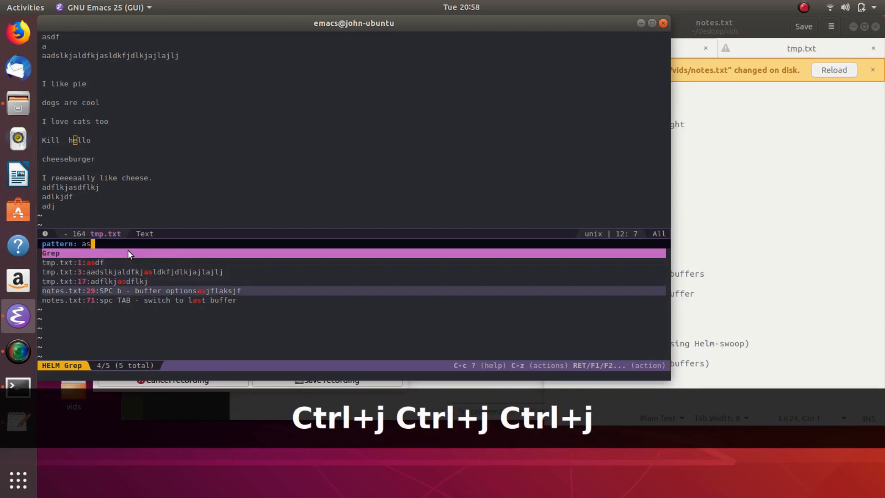
key("ctrl+j")
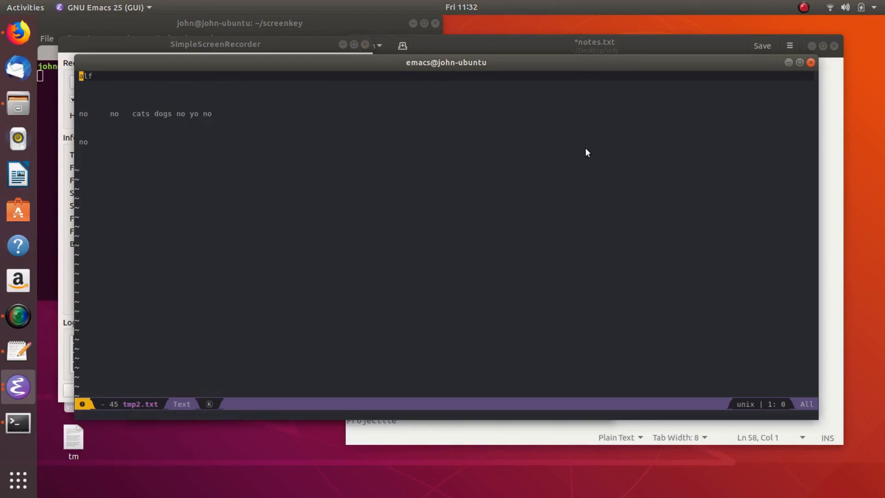
Step: Bring up the Spacemacs leader menu of command groups
key("space")
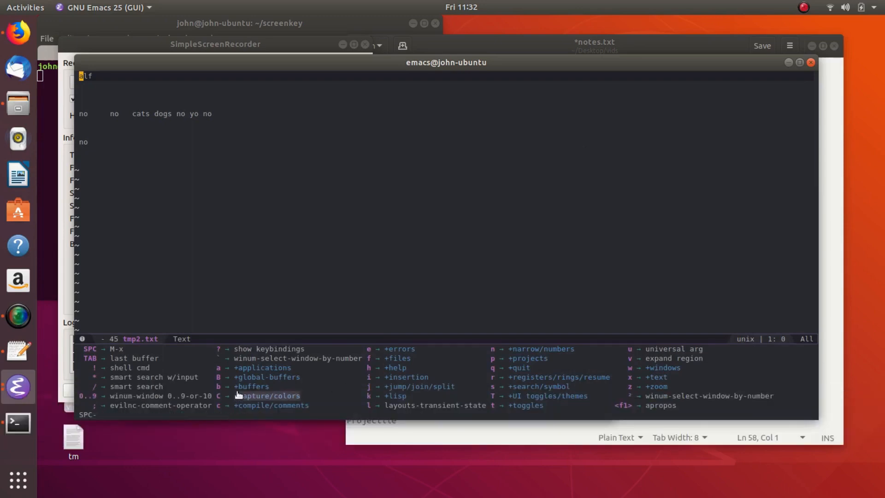
mouse_move(226, 401)
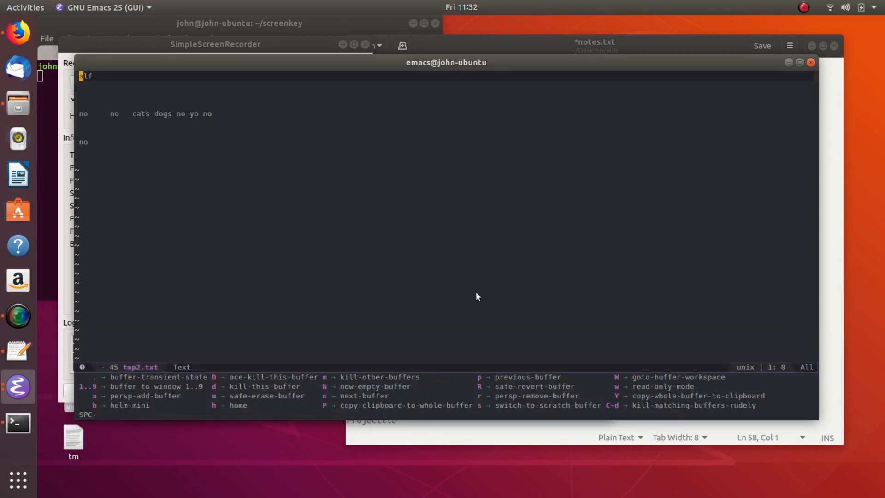
mouse_move(468, 259)
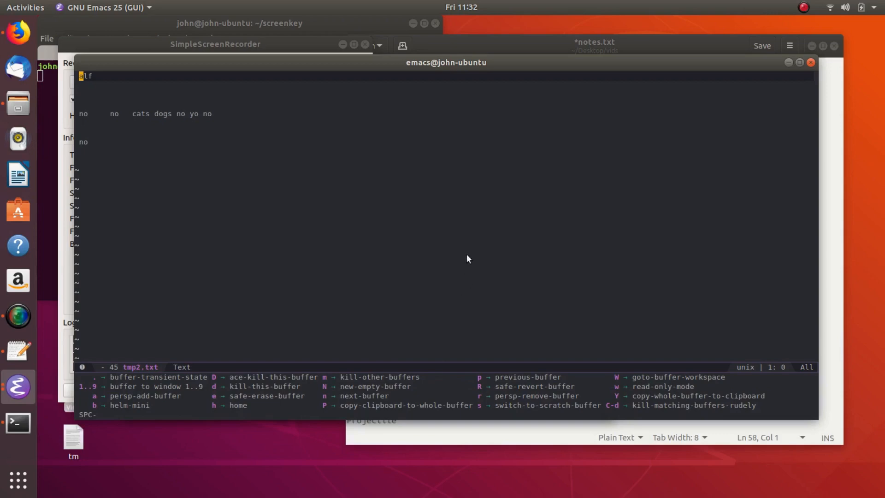